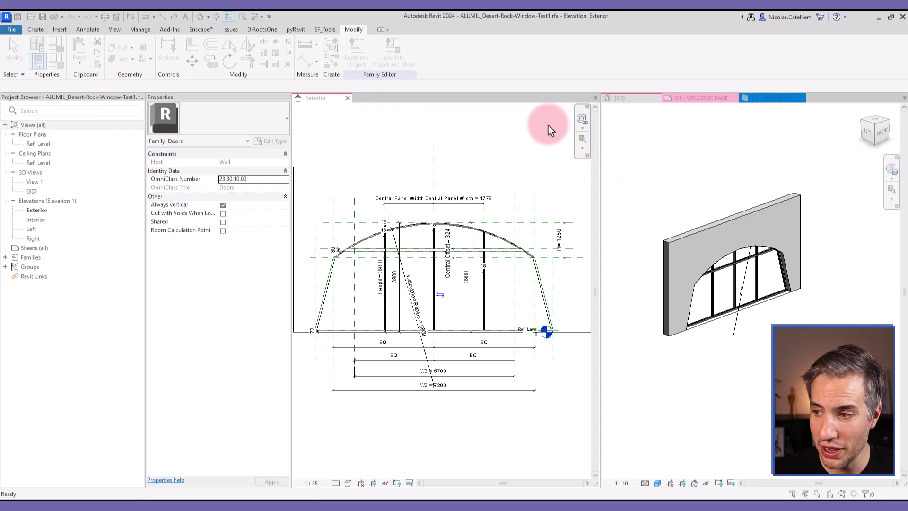
mouse_move(712, 231)
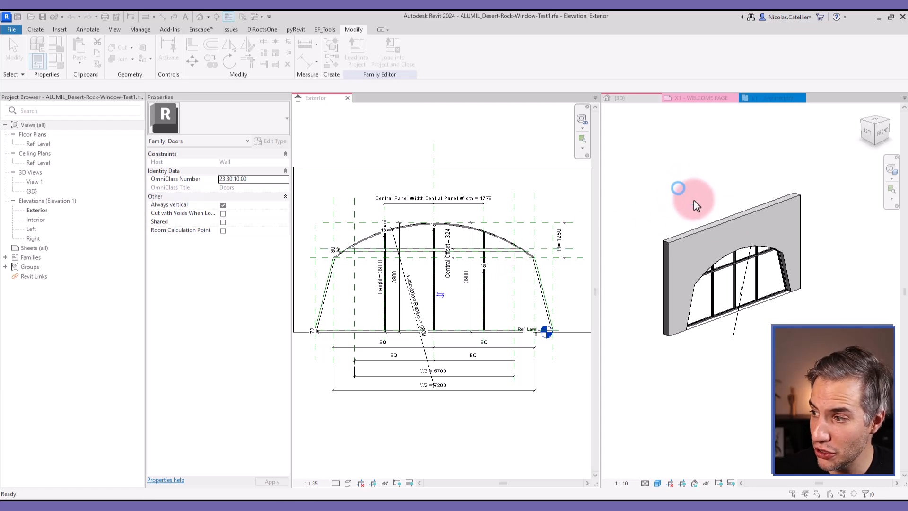
mouse_move(647, 206)
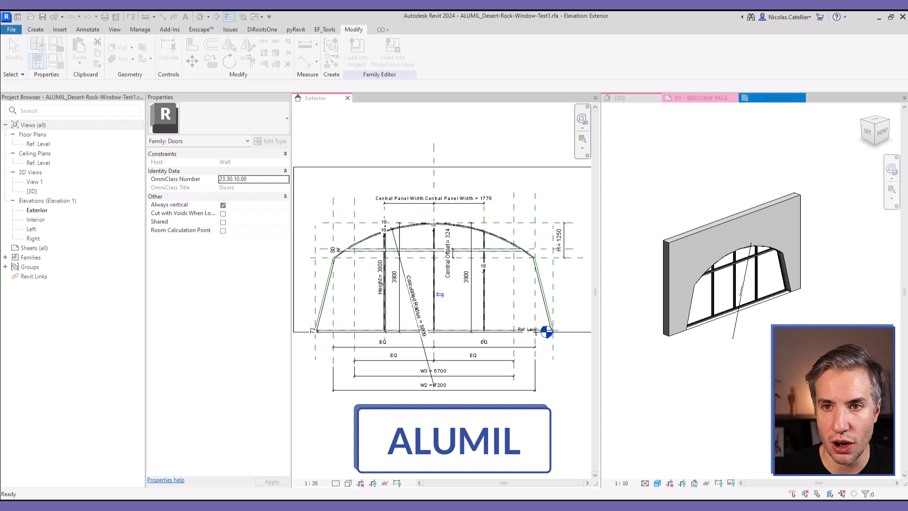
mouse_move(181, 19)
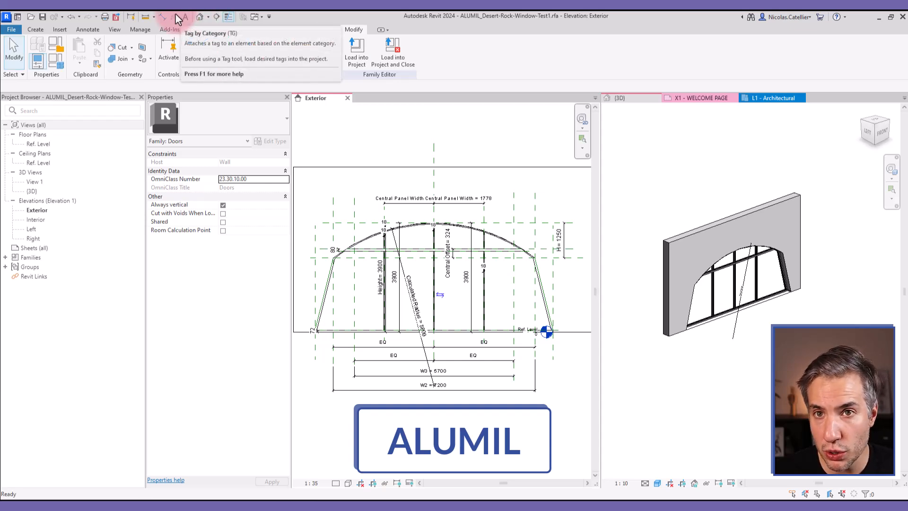
- In Family Types, set Width to 9000 and apply it
click(716, 161)
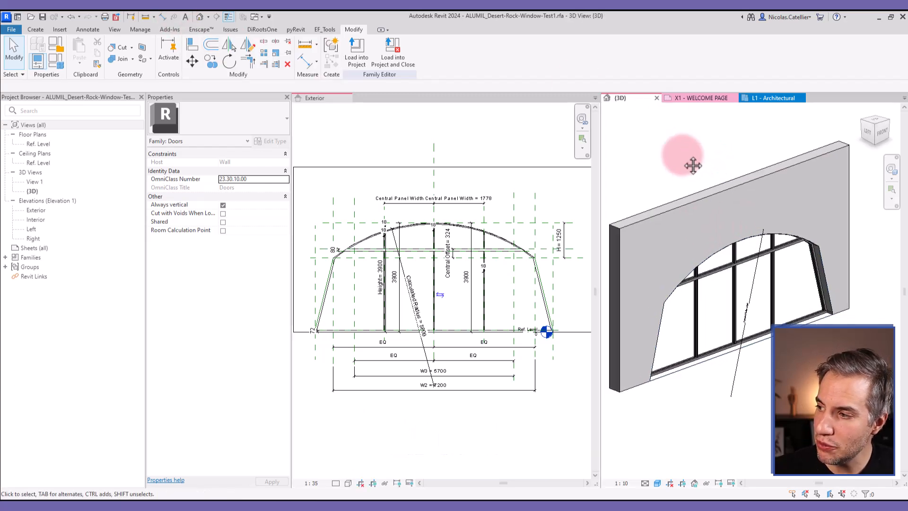
mouse_move(693, 160)
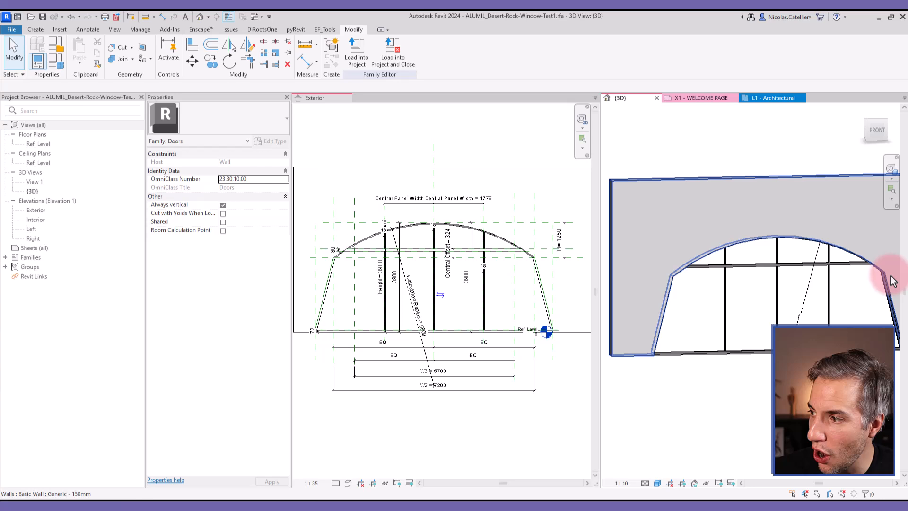
mouse_move(647, 268)
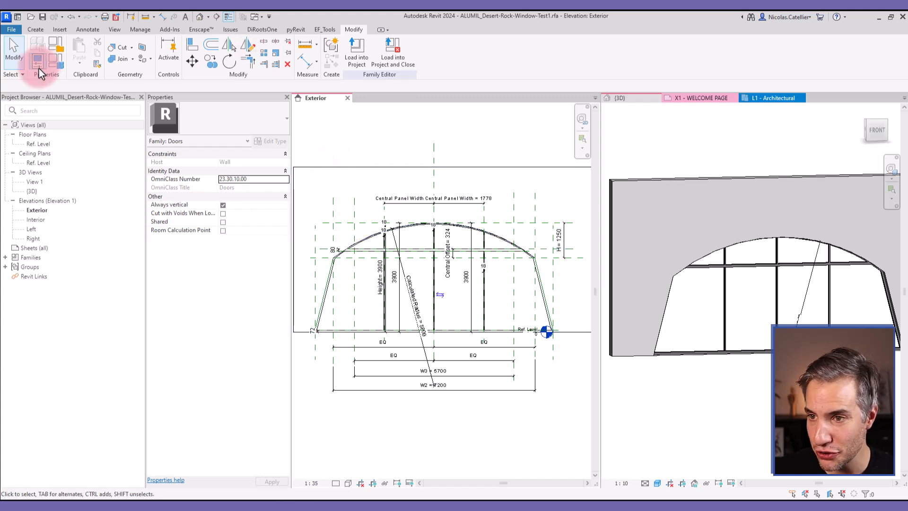
mouse_move(37, 62)
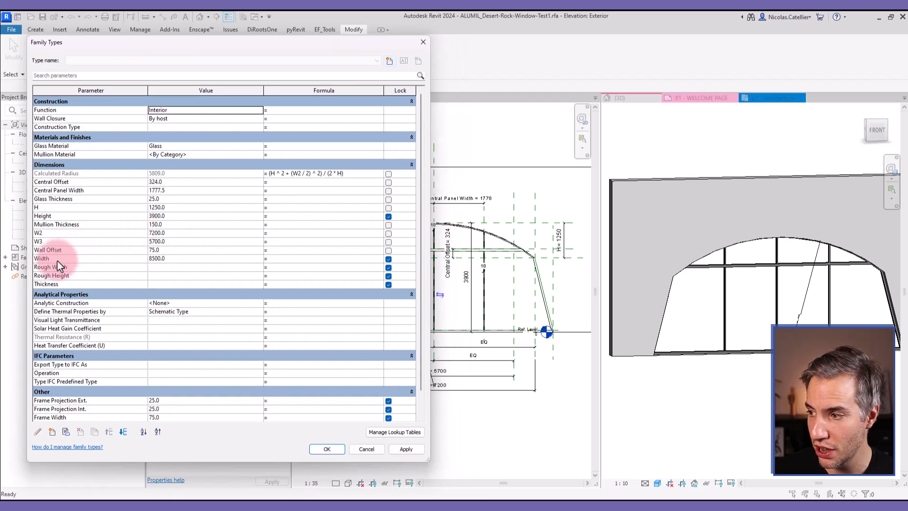
mouse_move(58, 266)
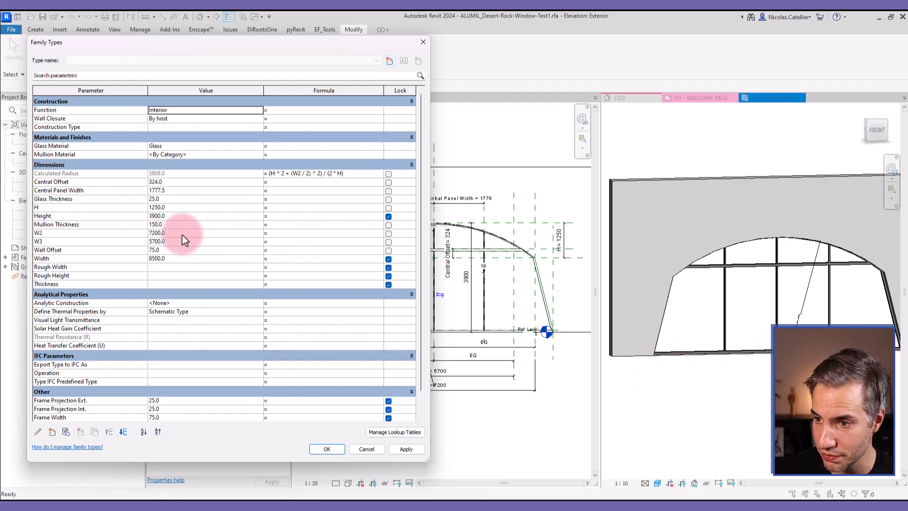
mouse_move(528, 287)
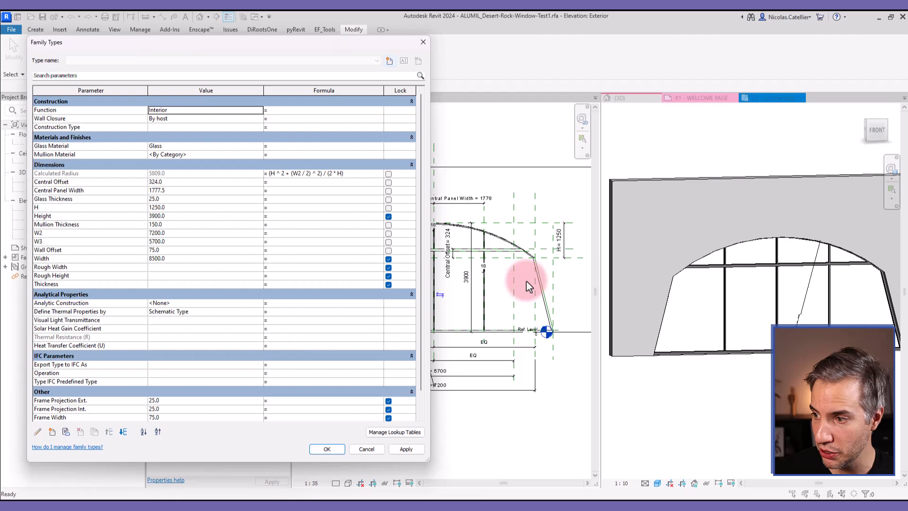
mouse_move(253, 46)
text(9)
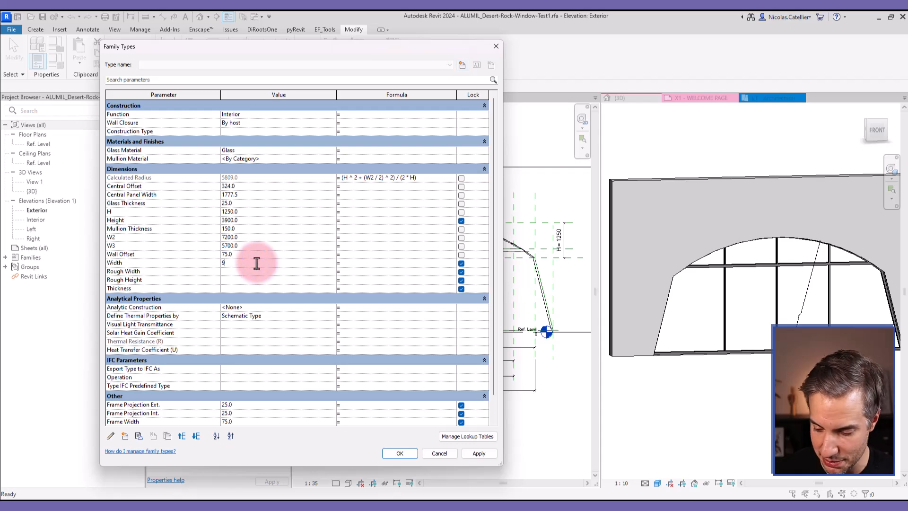
click(478, 453)
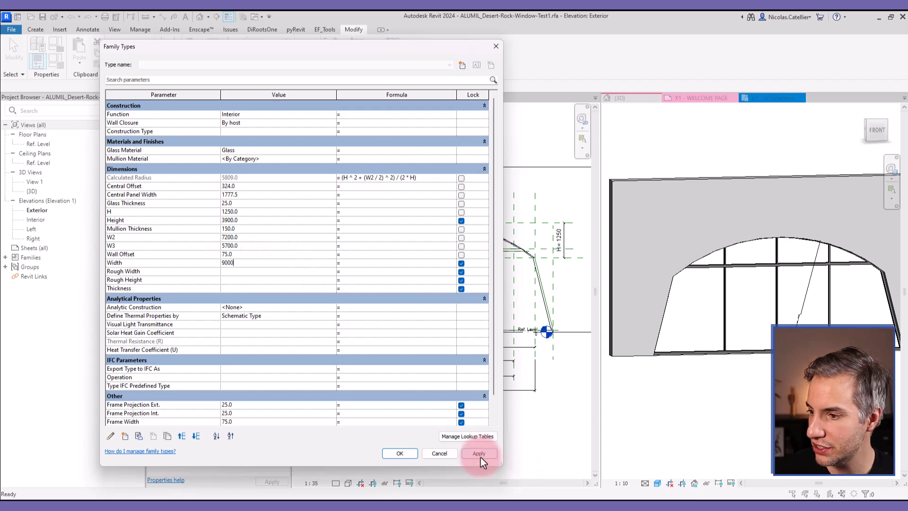
click(479, 453)
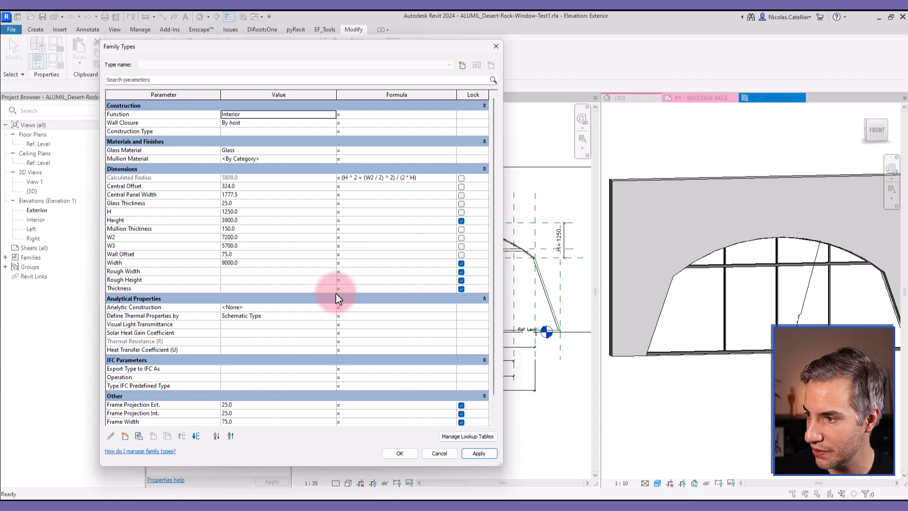
mouse_move(268, 253)
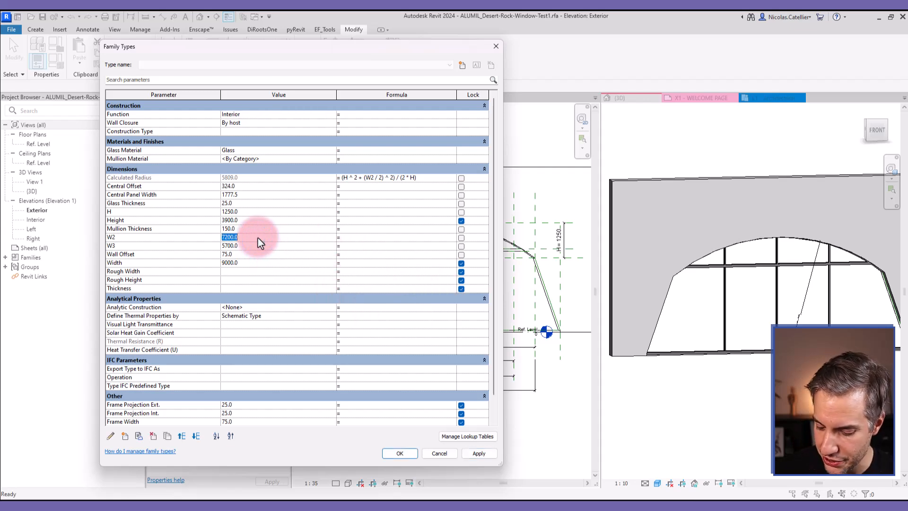
- Set W2 to 7500, Height to 4500 and H to 1500, apply and accept the changes
click(478, 453)
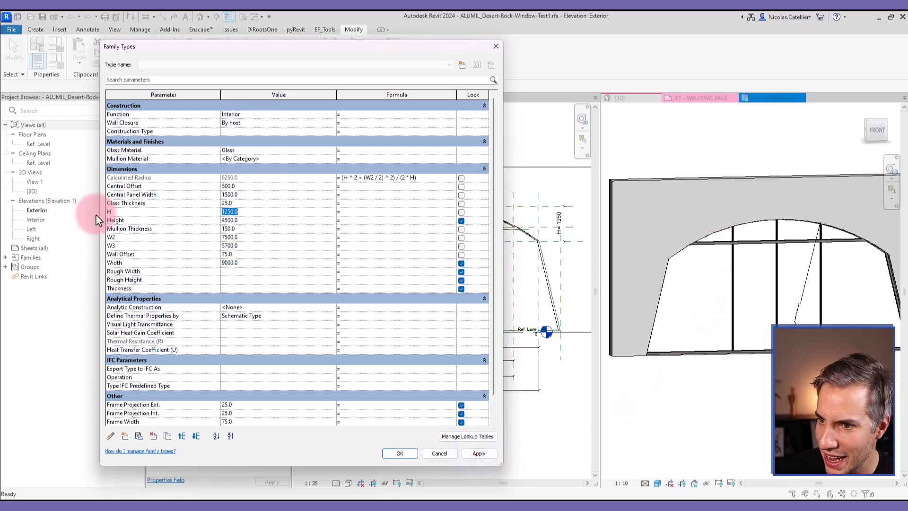
text(150)
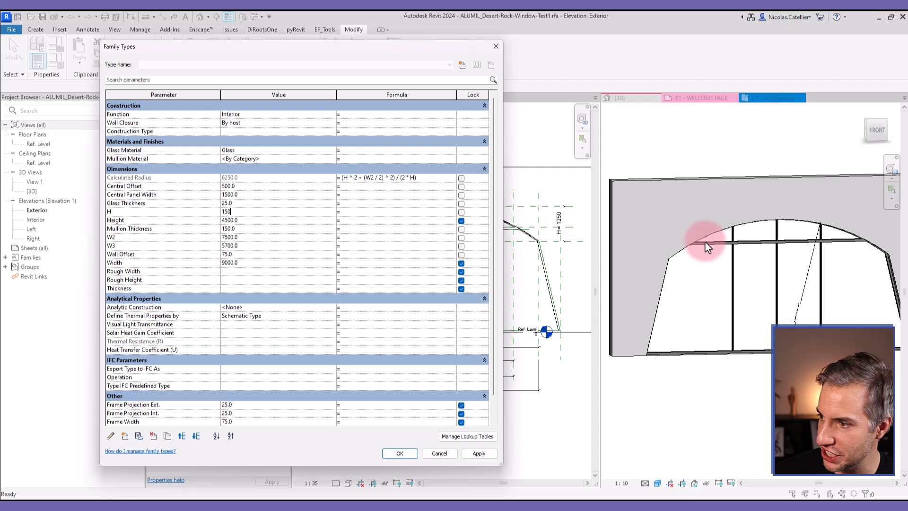
click(478, 453)
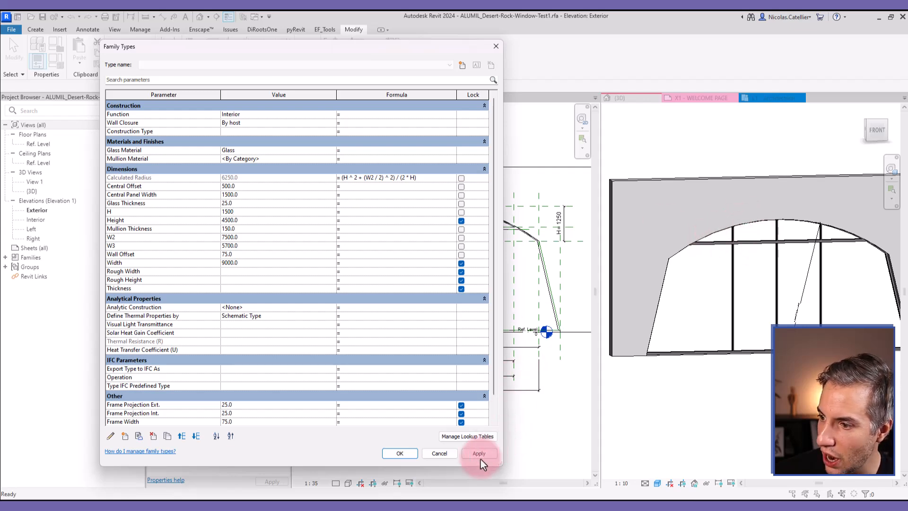
click(478, 452)
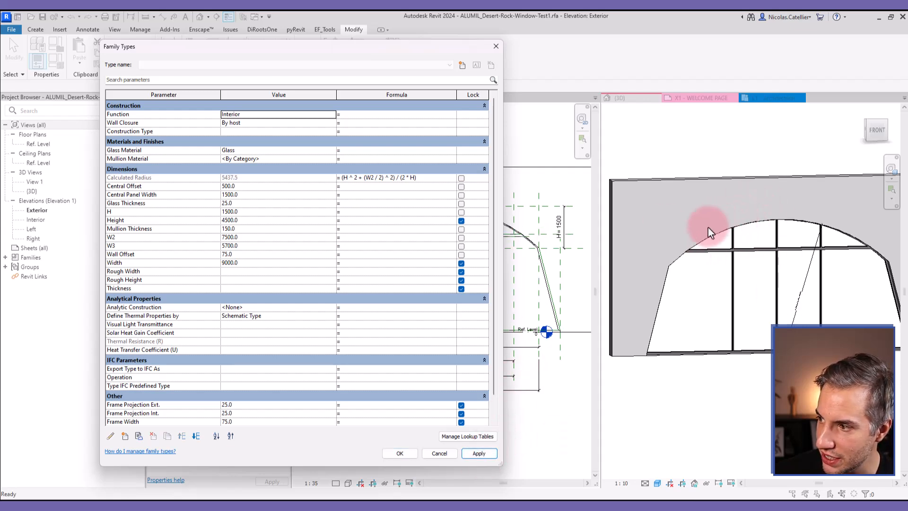
click(399, 453)
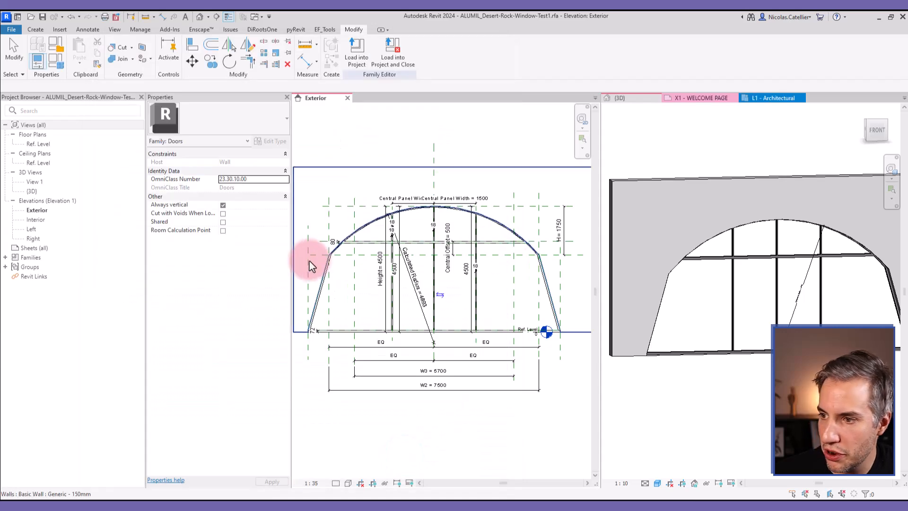
- Switch from the 3D view to the Family1 door family's Exterior elevation
scroll(up, 3)
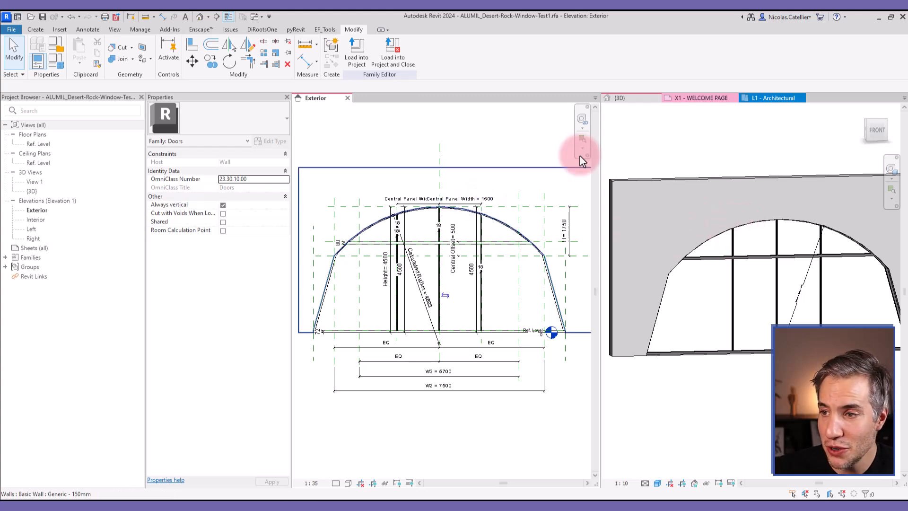
click(619, 98)
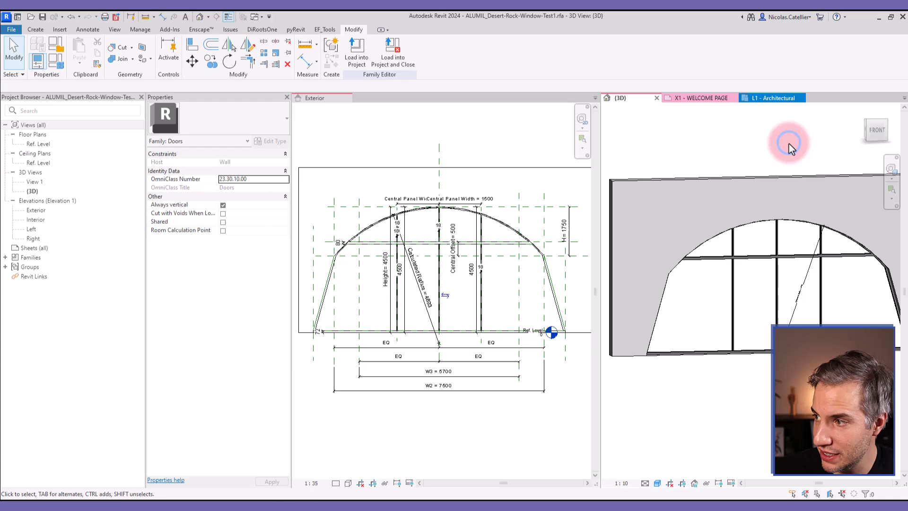
click(10, 29)
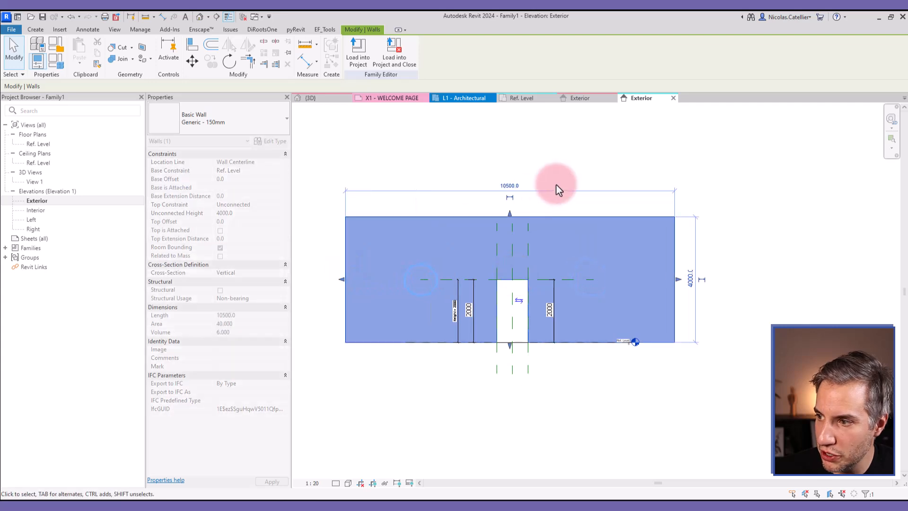
- Set the opening Height to 4500 and, in the Ref. Level plan, the width to 7000
click(444, 340)
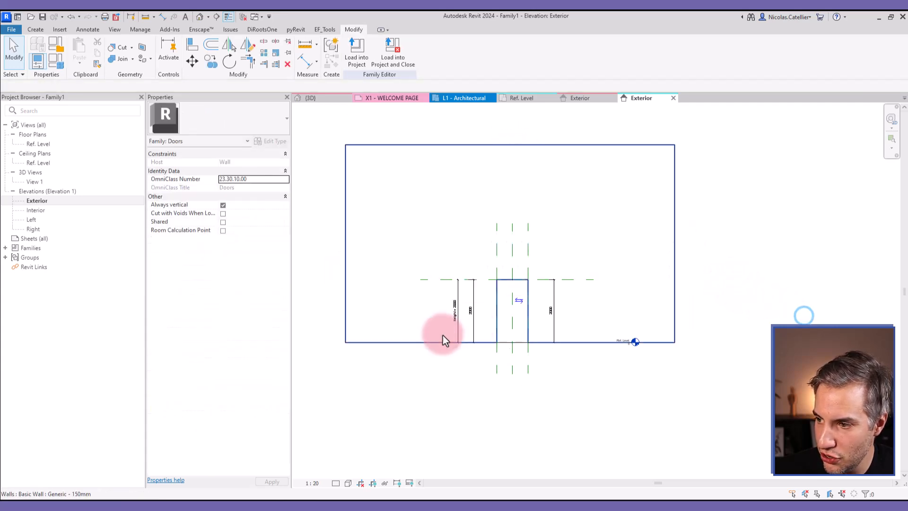
click(459, 298)
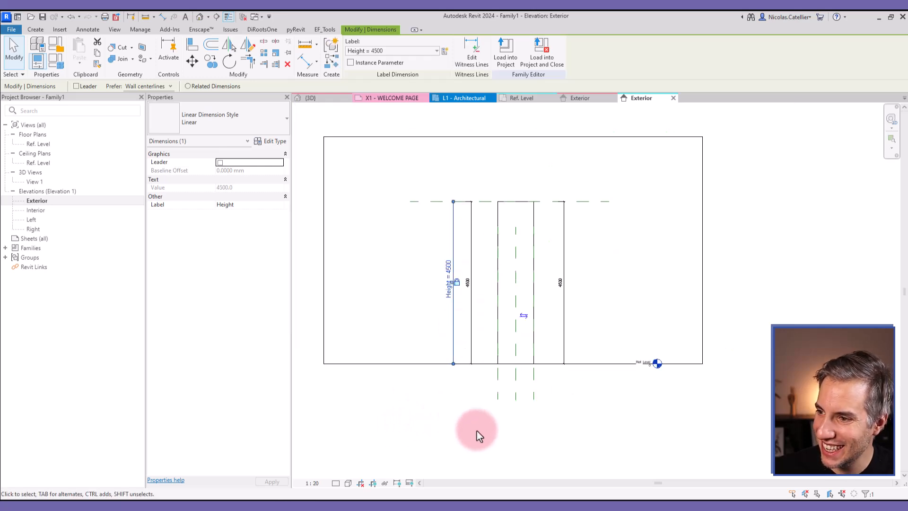
click(521, 97)
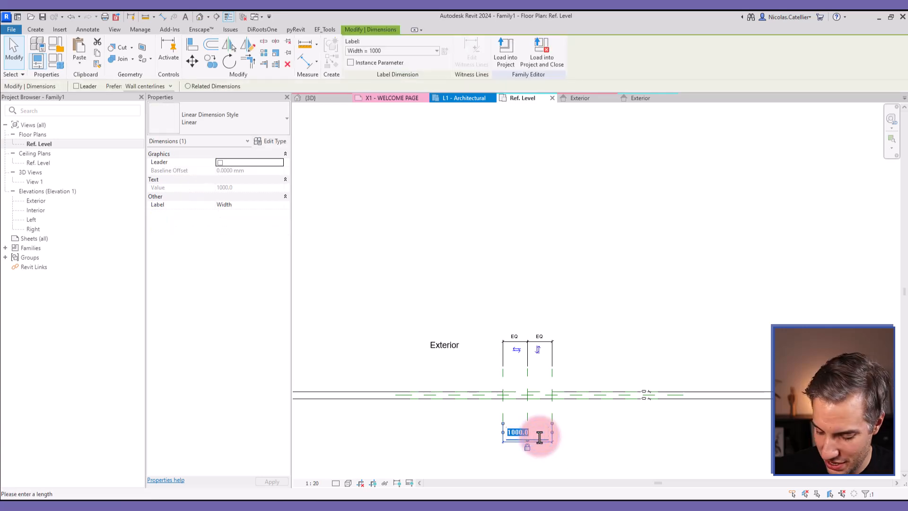
text(7000)
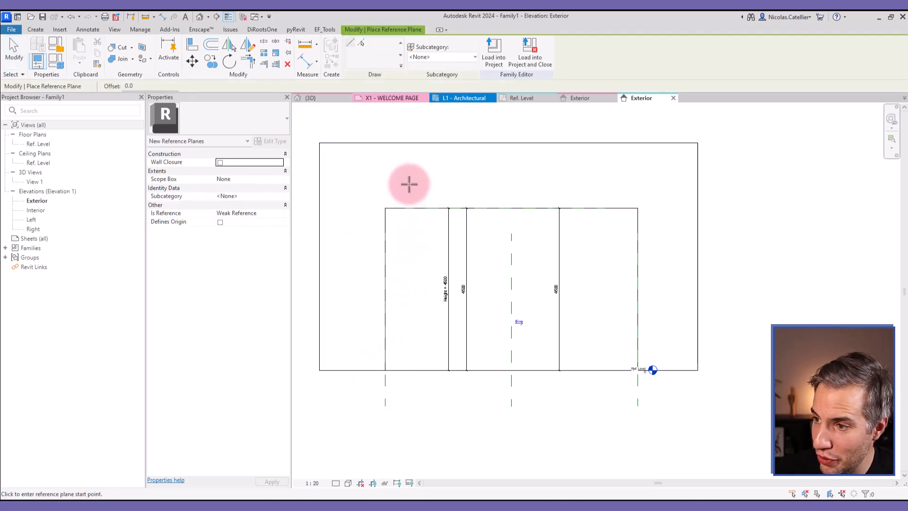
- Draw vertical reference planes beside the opening and dimension them, equalized about the centre line
click(409, 184)
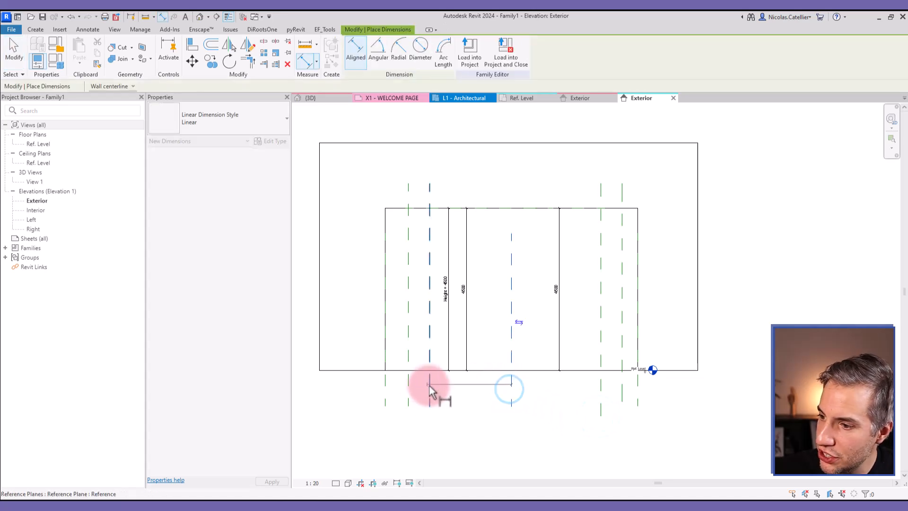
click(616, 382)
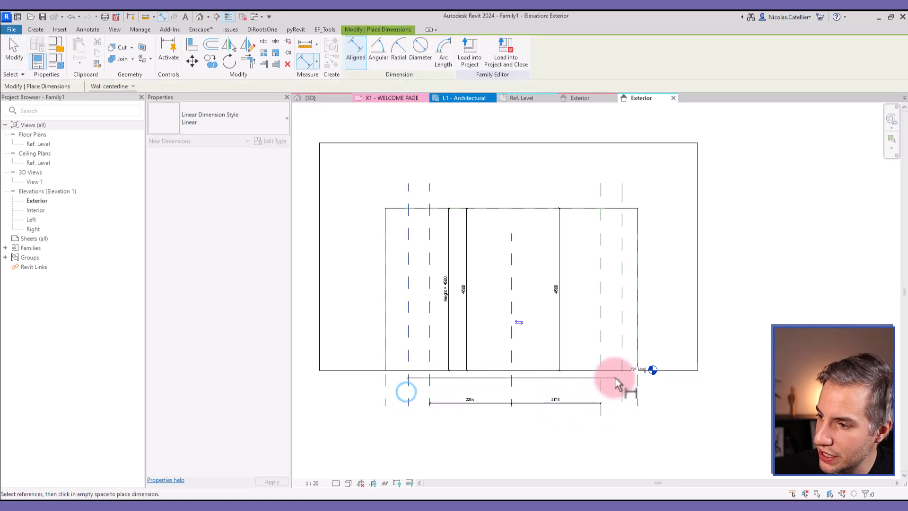
click(533, 431)
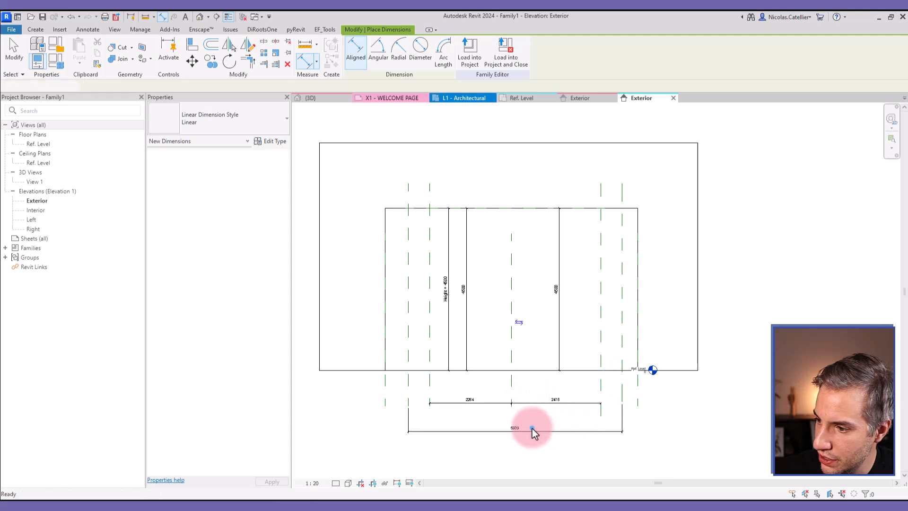
click(511, 391)
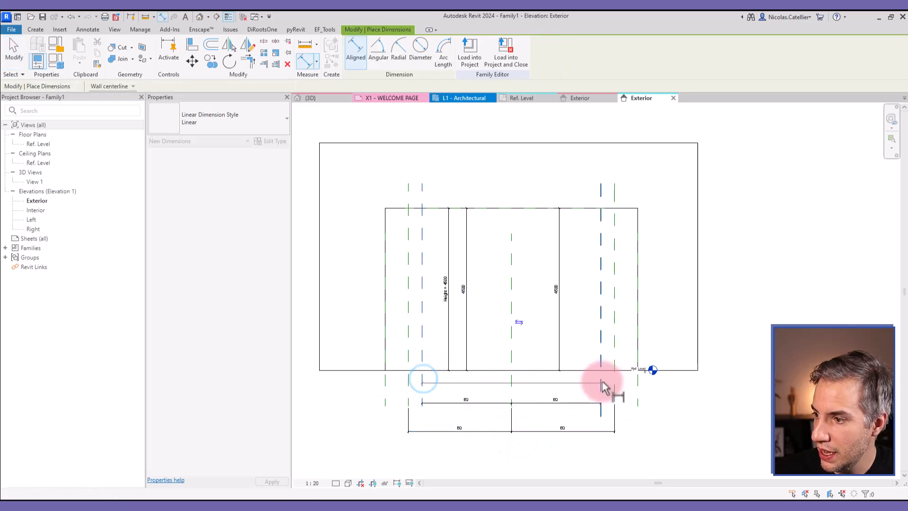
click(602, 382)
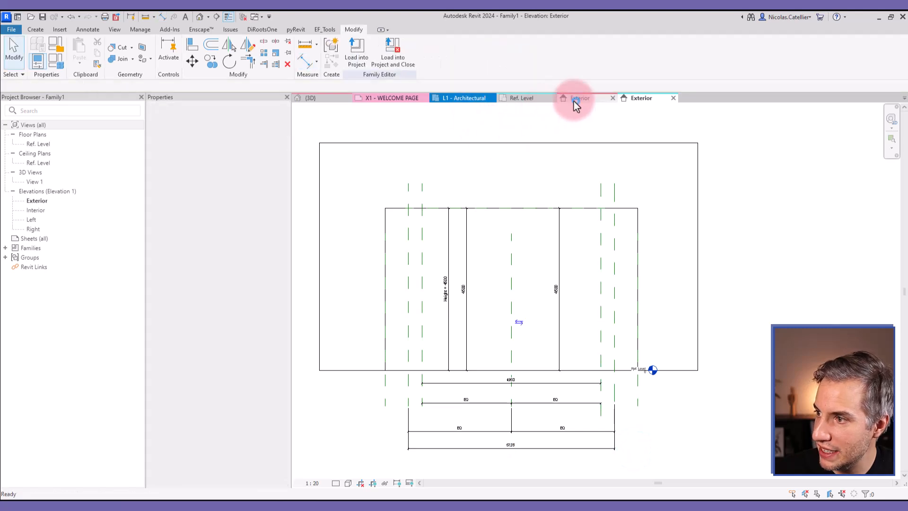
- Label the inner width dimension with a new type parameter W3
click(579, 97)
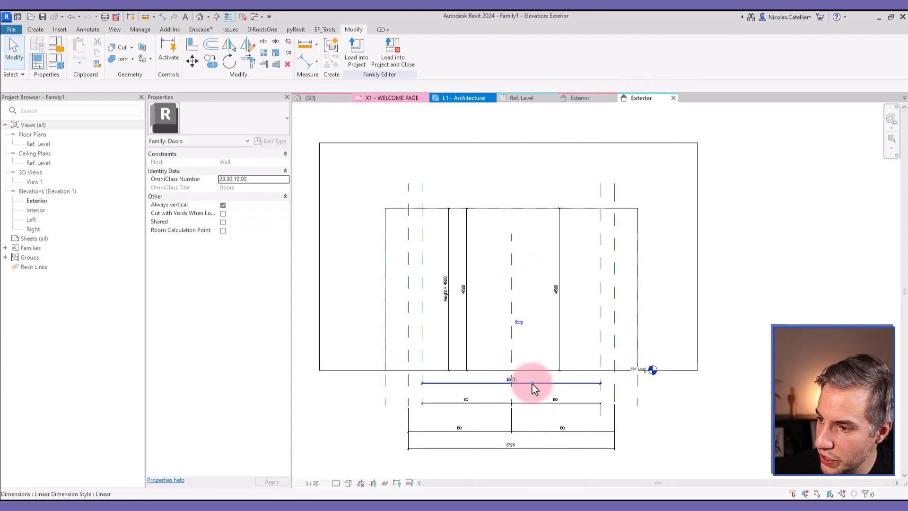
click(446, 55)
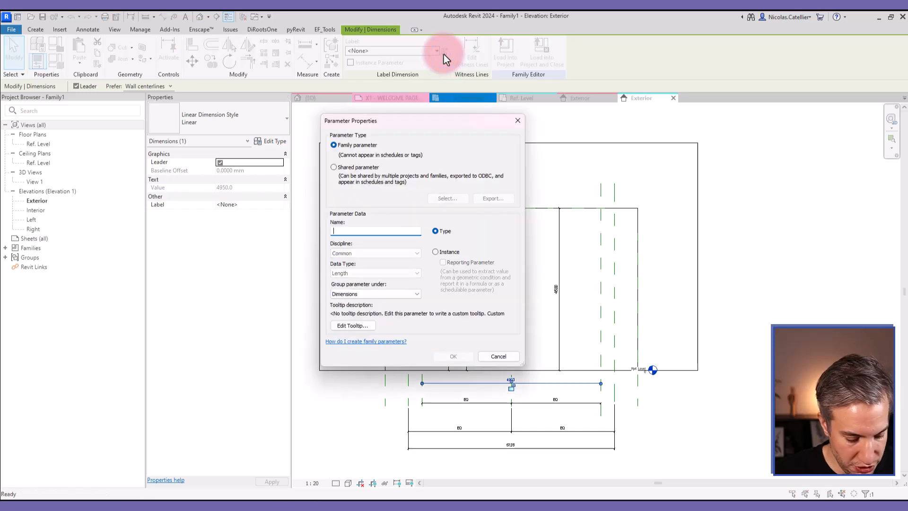
text(W3)
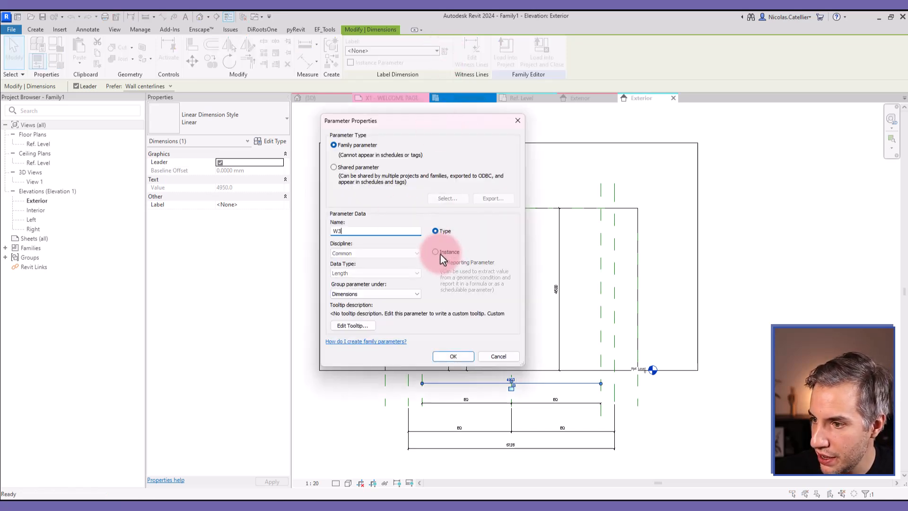
click(453, 356)
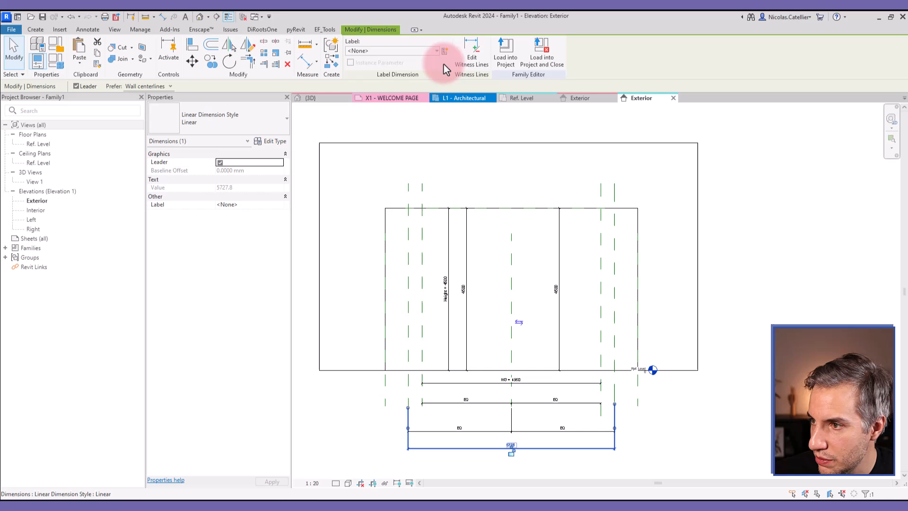
- Label the overall width dimension with a new type parameter W2
click(444, 51)
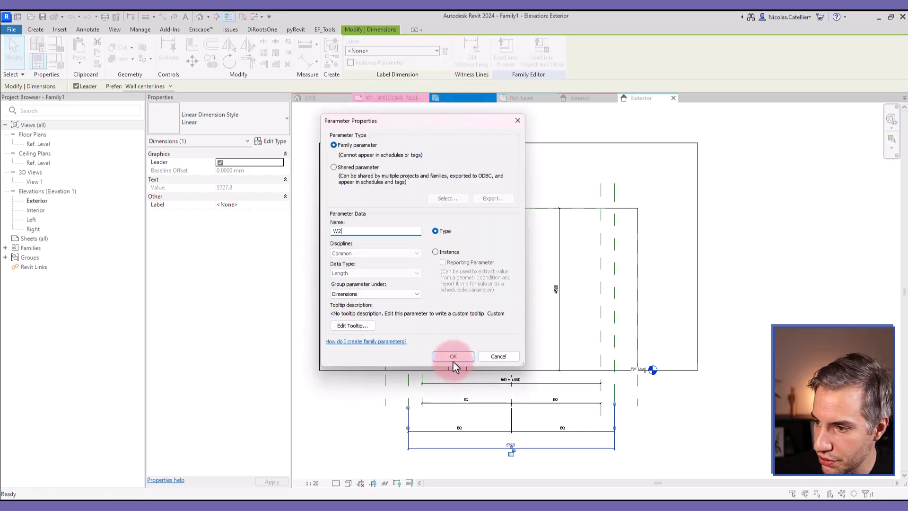
click(453, 356)
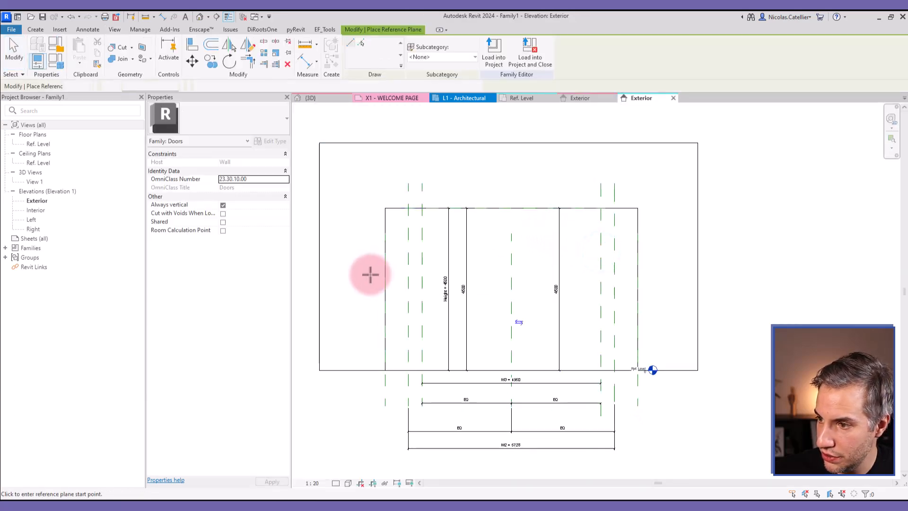
- Draw a horizontal reference plane across the upper opening, comparing with the ALUMIL reference family
click(371, 275)
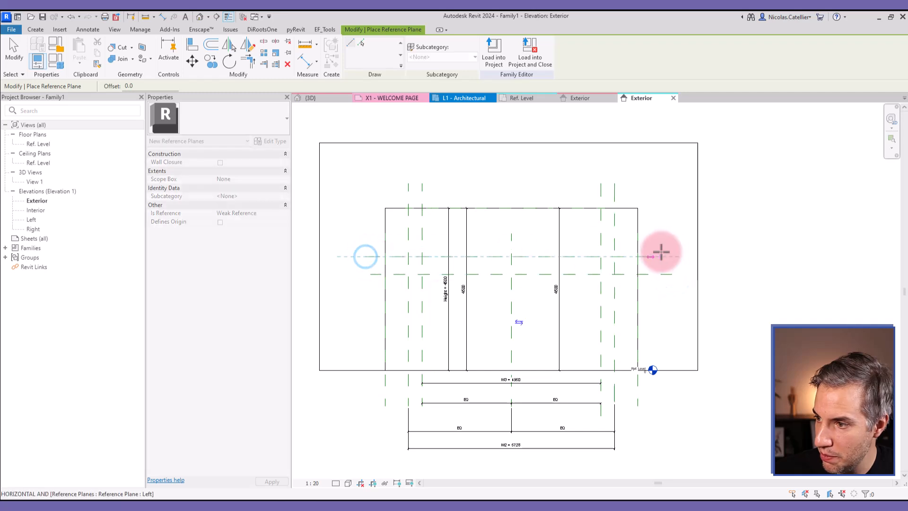
click(640, 97)
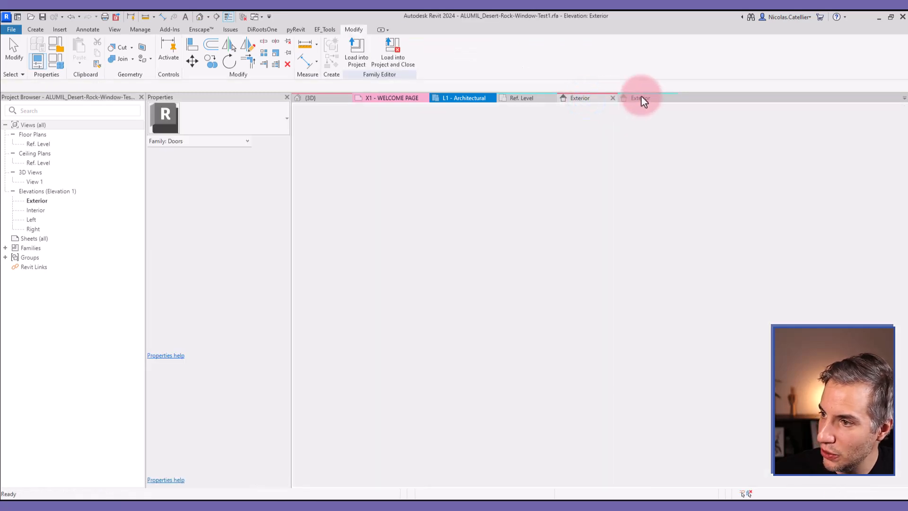
click(637, 98)
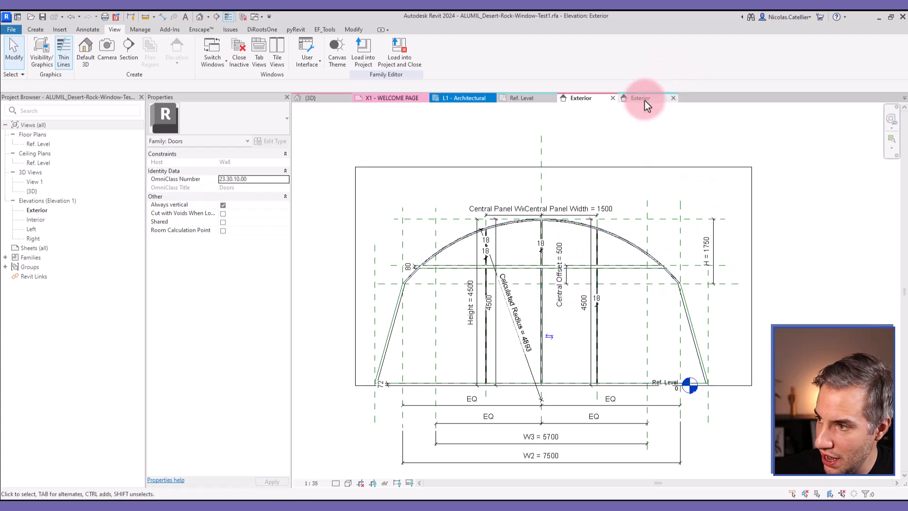
click(640, 98)
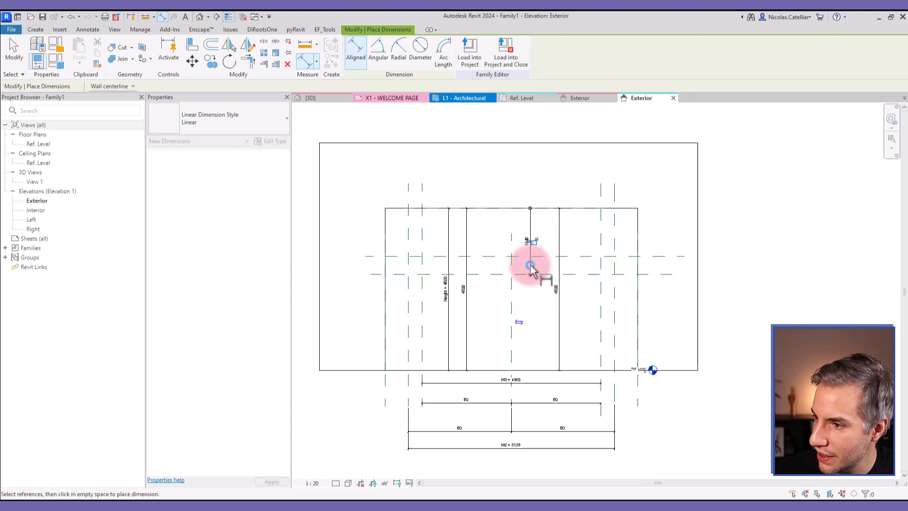
- Dimension the arch rise and label it with a new type parameter H
click(529, 261)
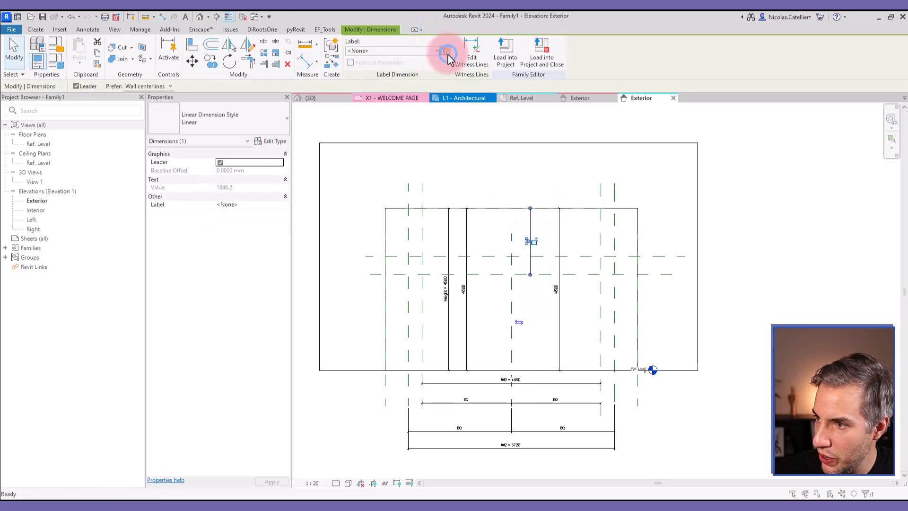
click(446, 51)
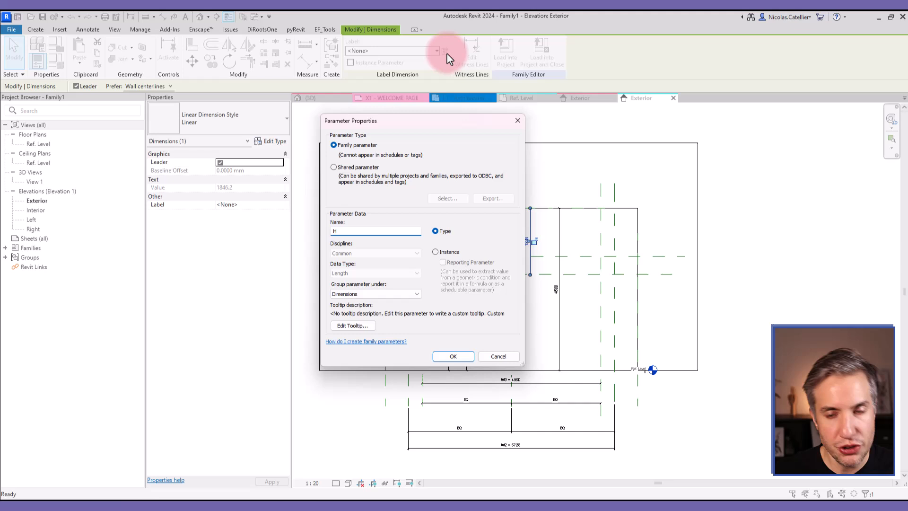
mouse_move(420, 75)
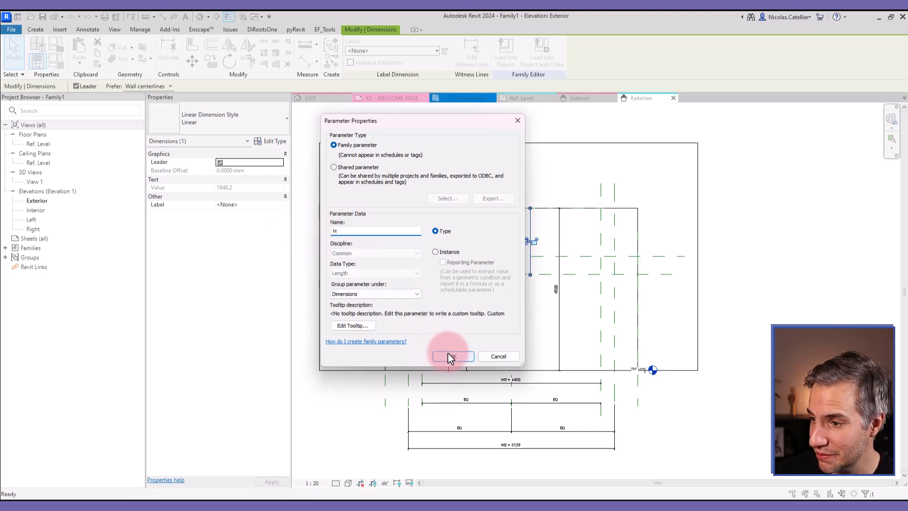
click(453, 356)
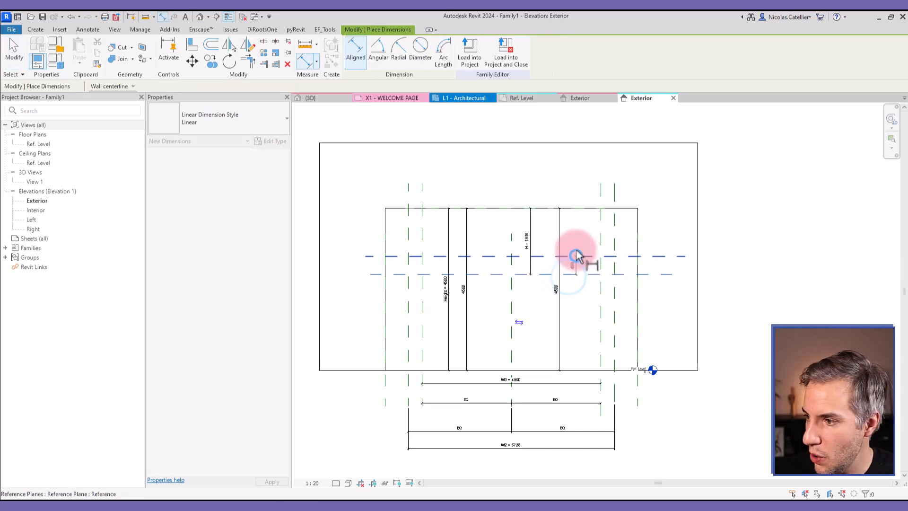
- Dimension the gap between the horizontal planes as Central Offset and set H's value to 400
click(573, 257)
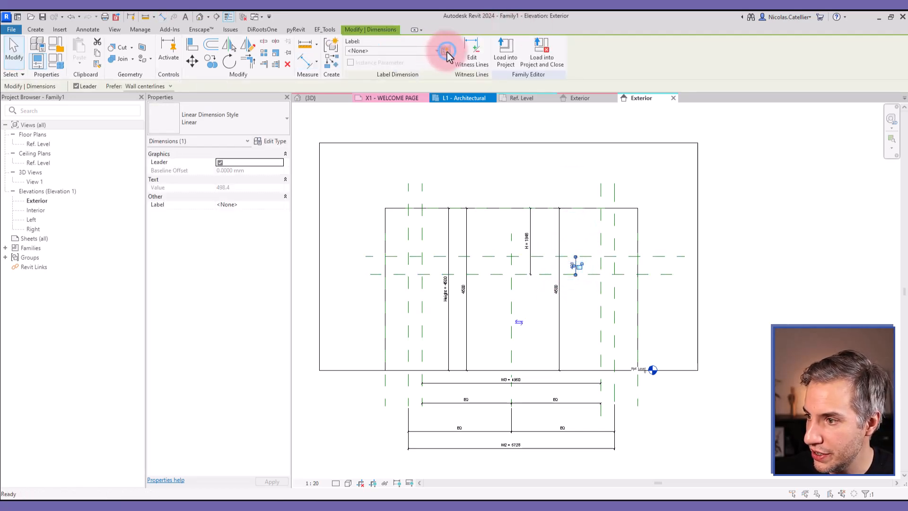
click(444, 51)
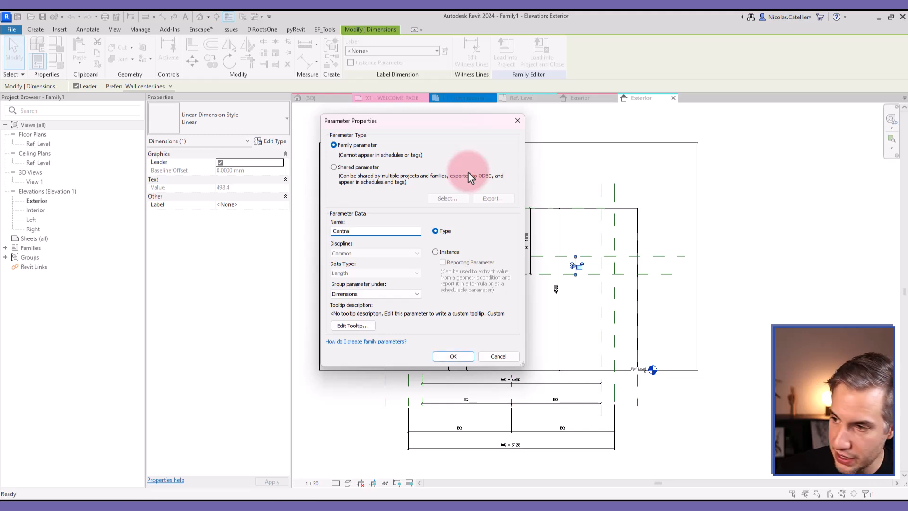
text(Offset)
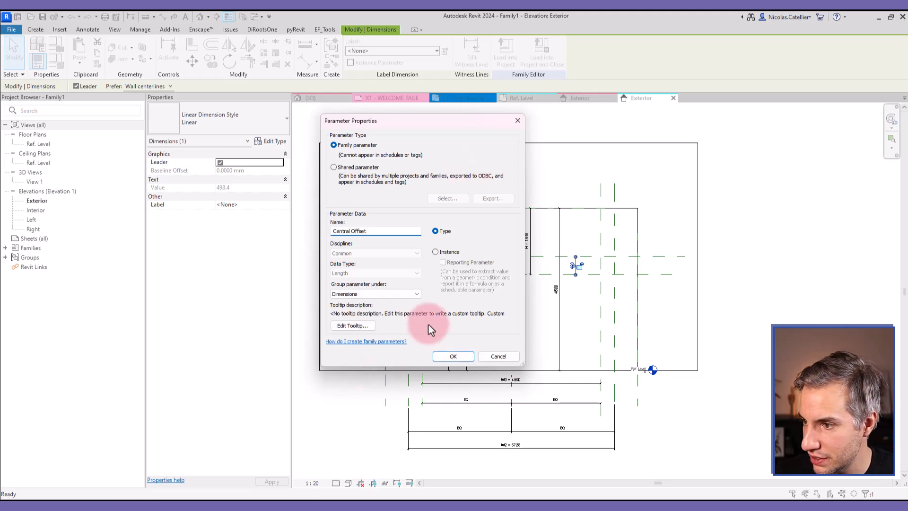
click(454, 356)
text(1)
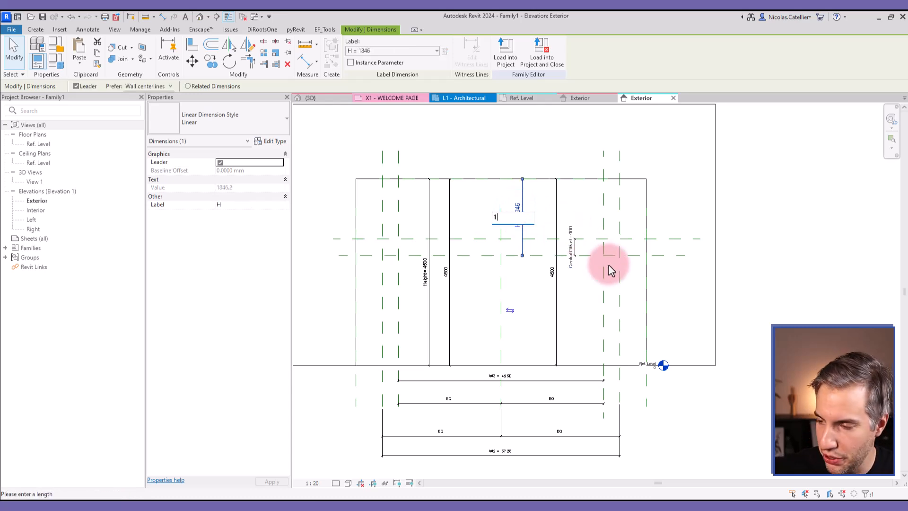
click(500, 450)
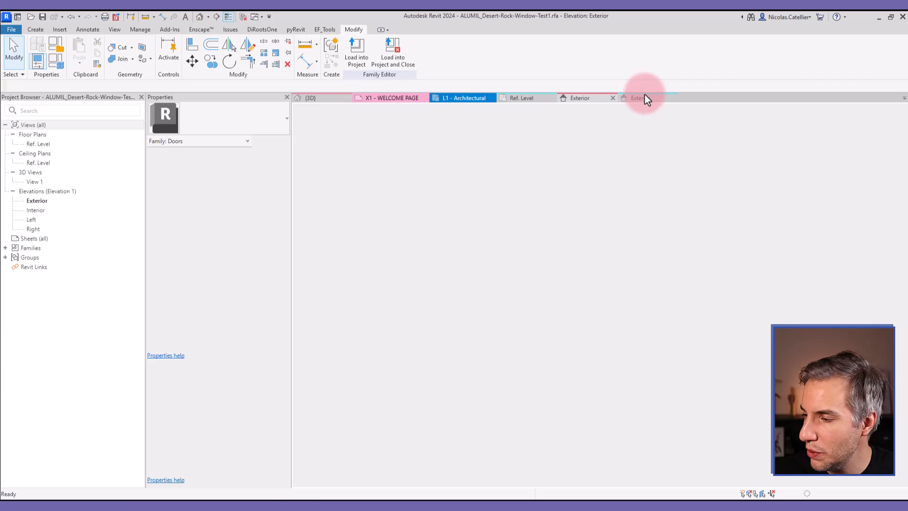
- After checking the ALUMIL family, sketch sloped side reference lines and a Start-End-Radius arc over the opening
click(637, 97)
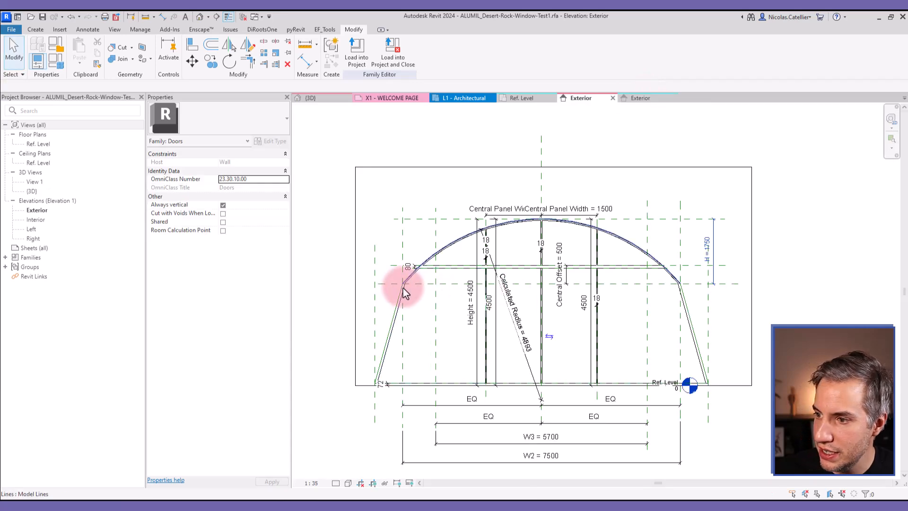
mouse_move(377, 403)
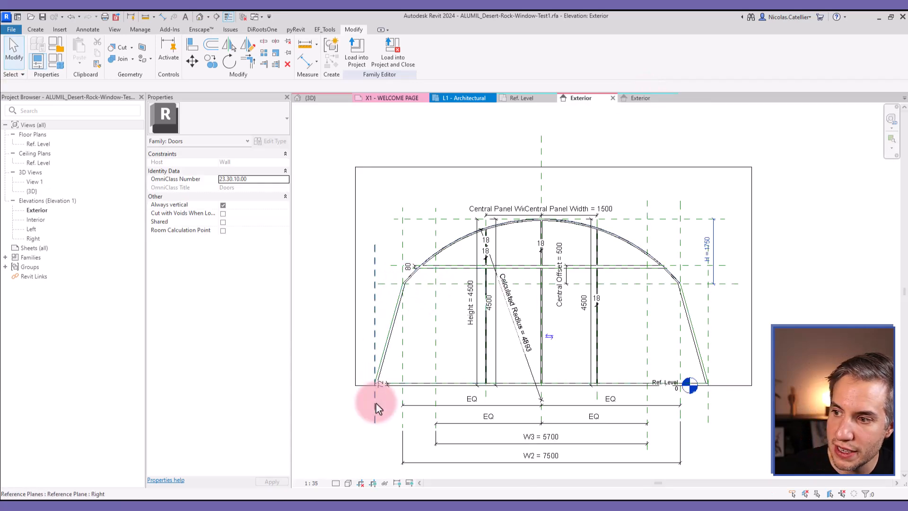
click(403, 289)
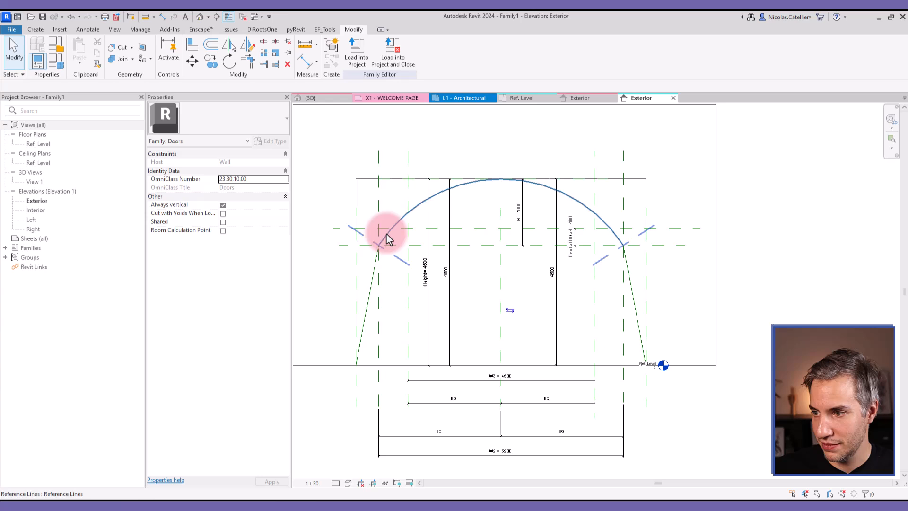
- Place a radial dimension of about 3519 on the top arc, inside the opening
click(384, 237)
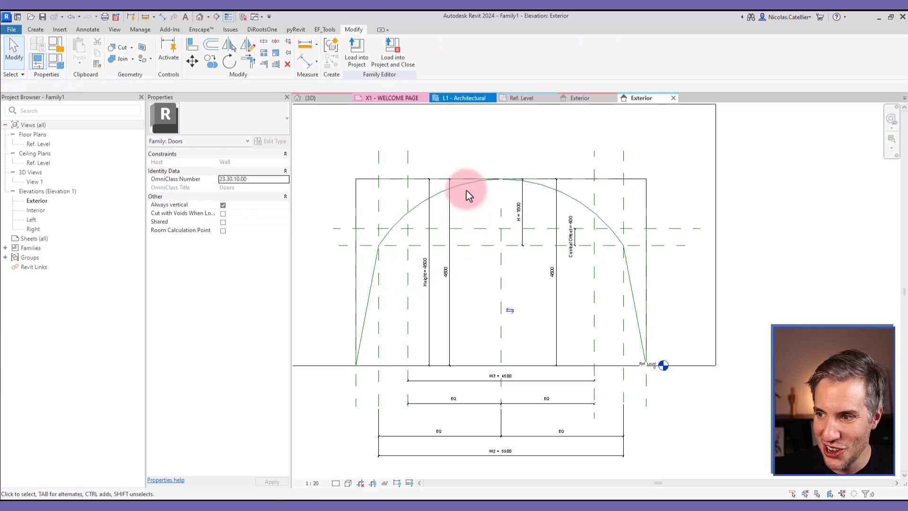
click(520, 209)
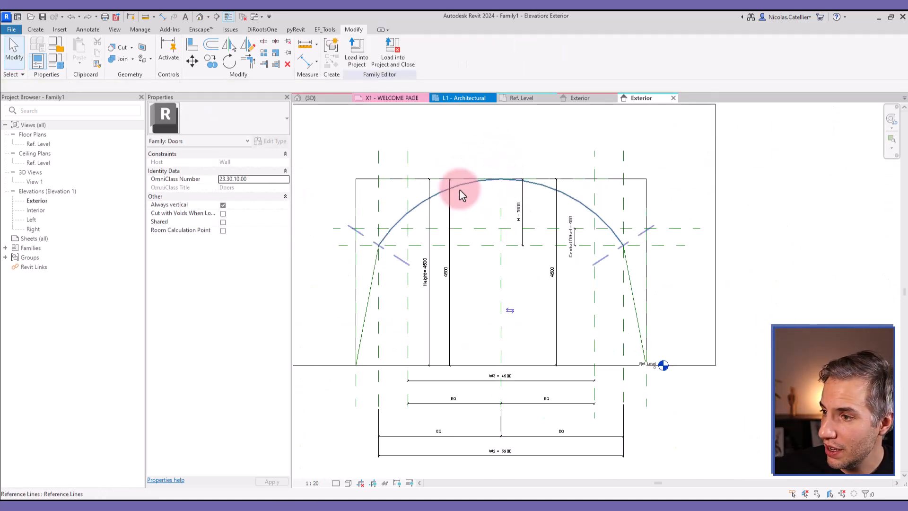
click(480, 184)
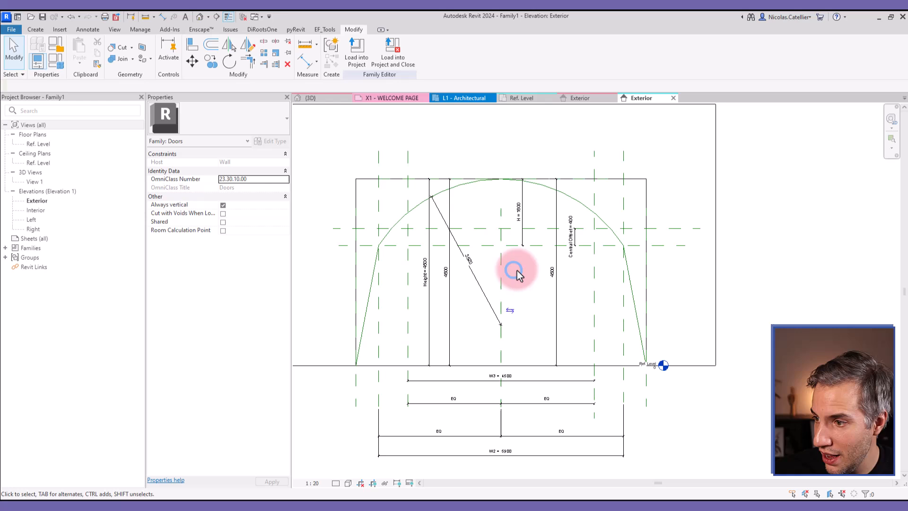
click(457, 185)
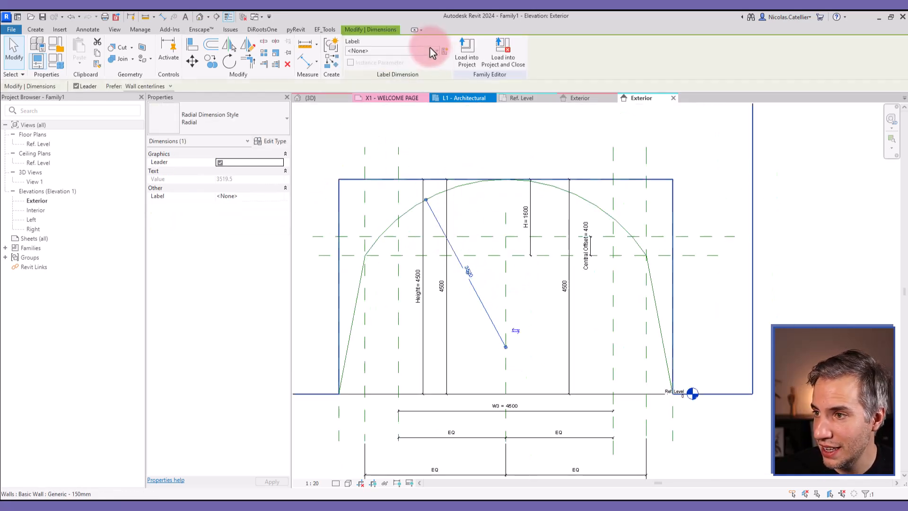
- Label the arc radius dimension with a new Calculated Radius type parameter (about 3520)
click(444, 51)
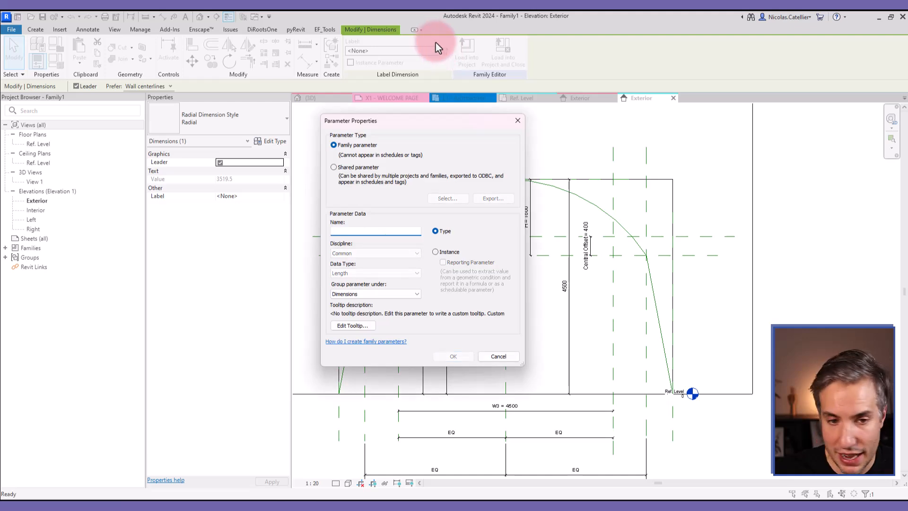
text(A)
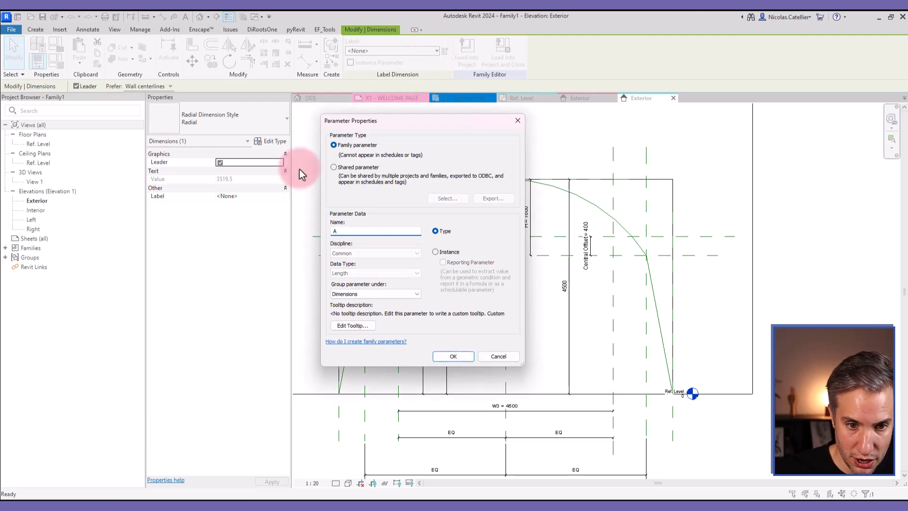
text(Calu)
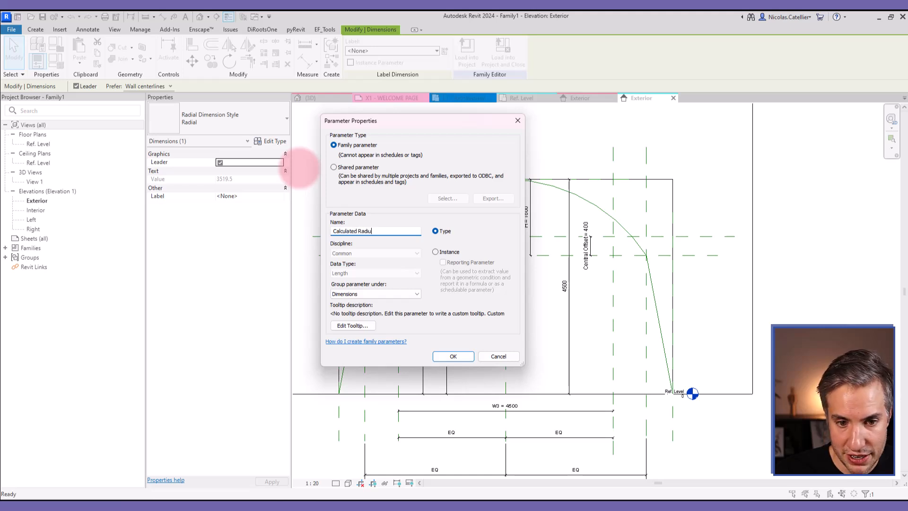
click(453, 356)
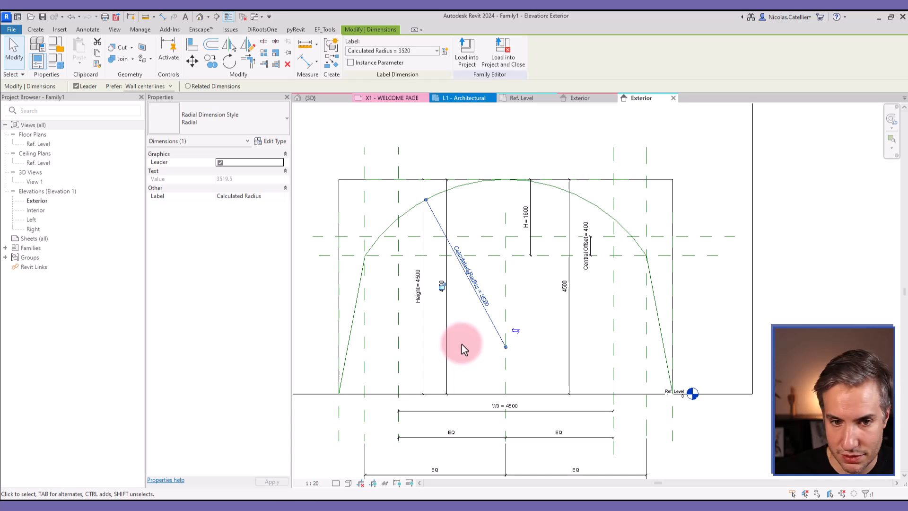
click(412, 226)
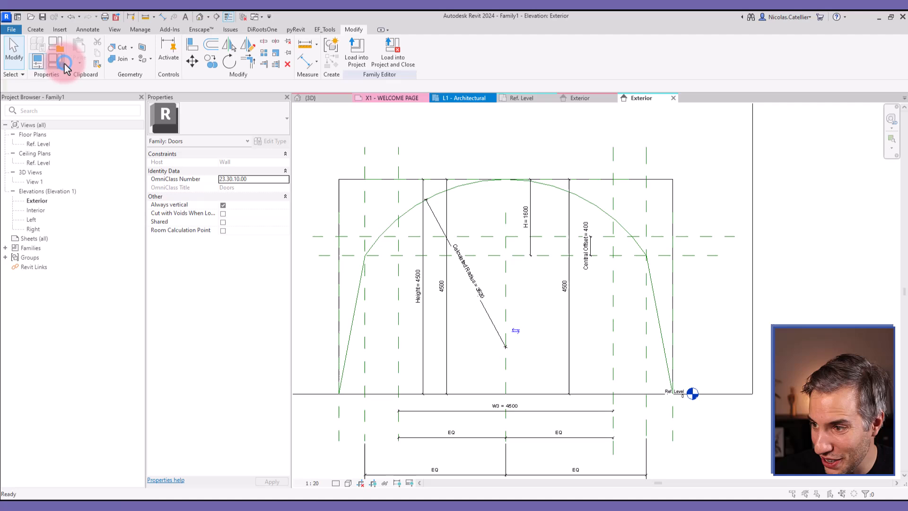
- Give Calculated Radius the formula (H^2 + (W2/2)^2)/(2*H) in Family Types
click(65, 60)
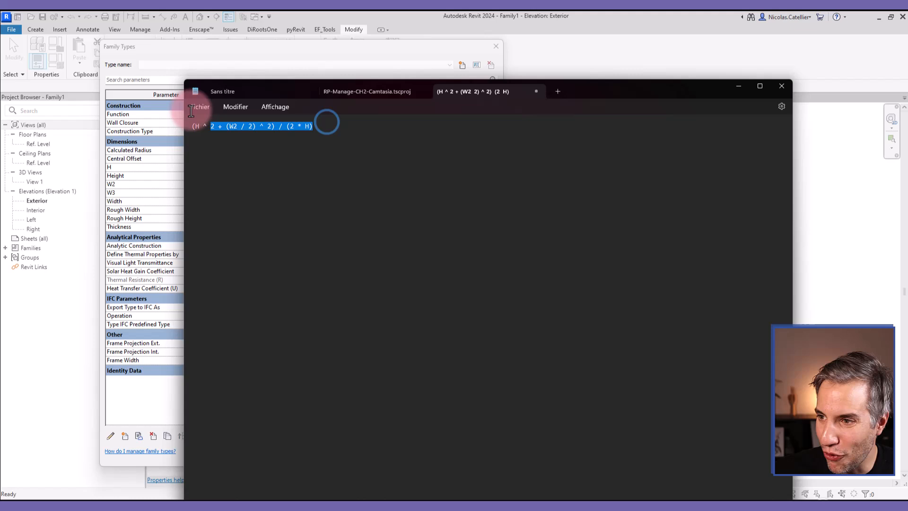
click(738, 85)
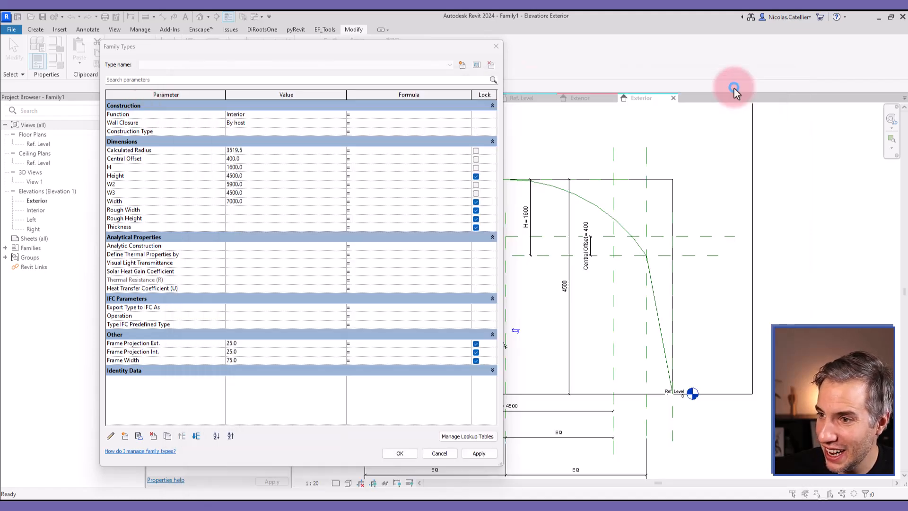
mouse_move(380, 159)
text( (H ^ 2 + (W2 / 2) ^ 2) / (2 * H))
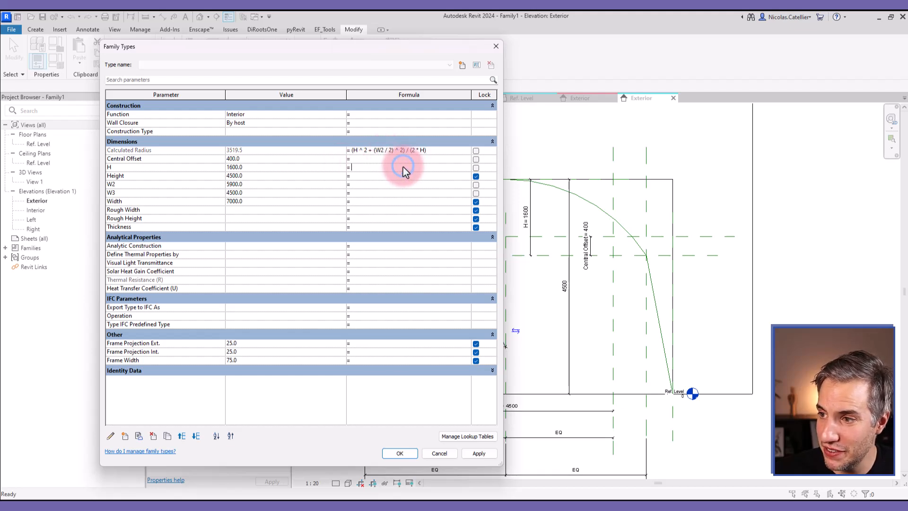
mouse_move(371, 162)
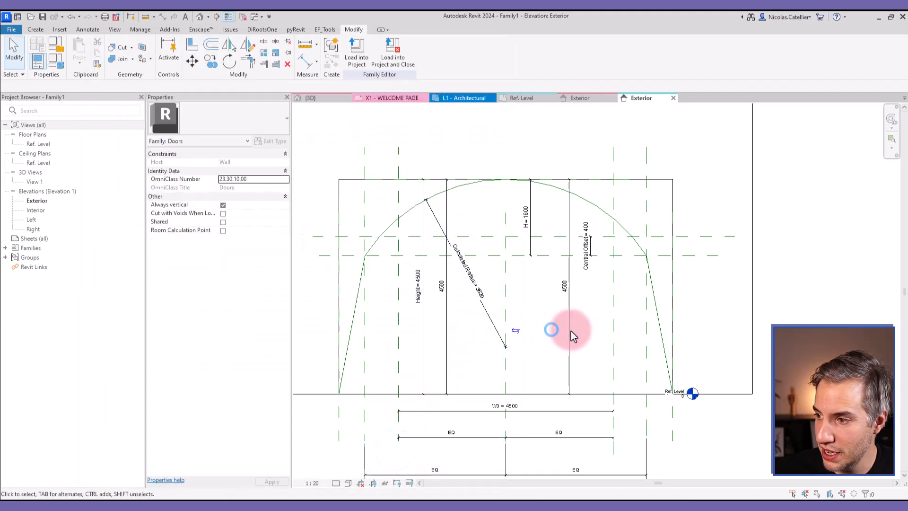
- Change the H dimension to 1200 and W2 to 5500 so the arc reshapes
click(524, 207)
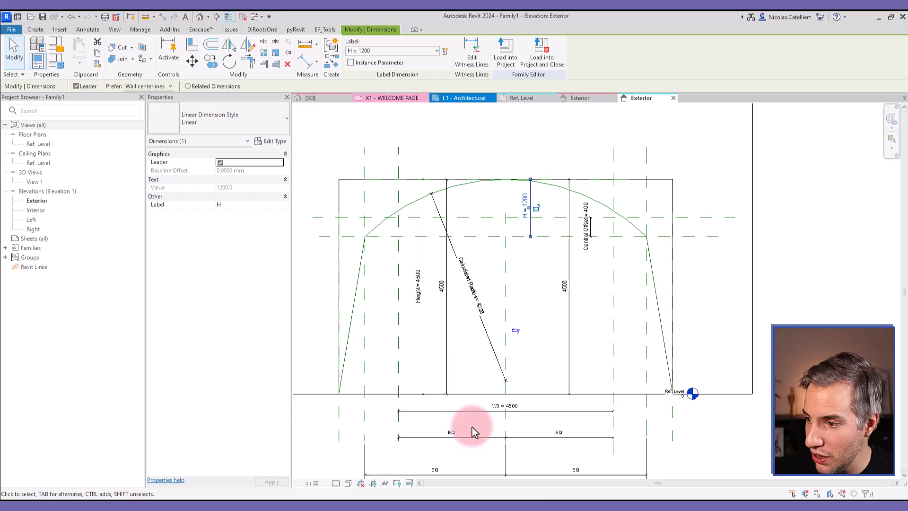
click(505, 405)
text(5)
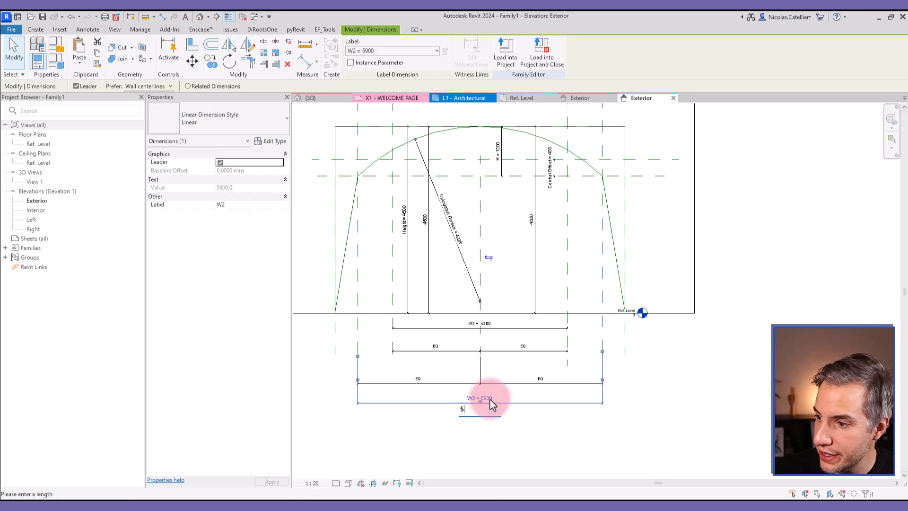
key(Return)
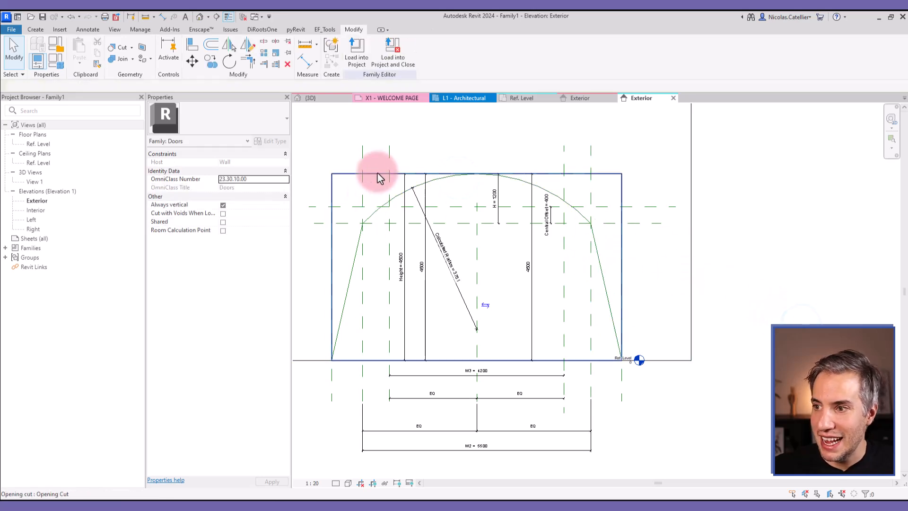
mouse_move(379, 178)
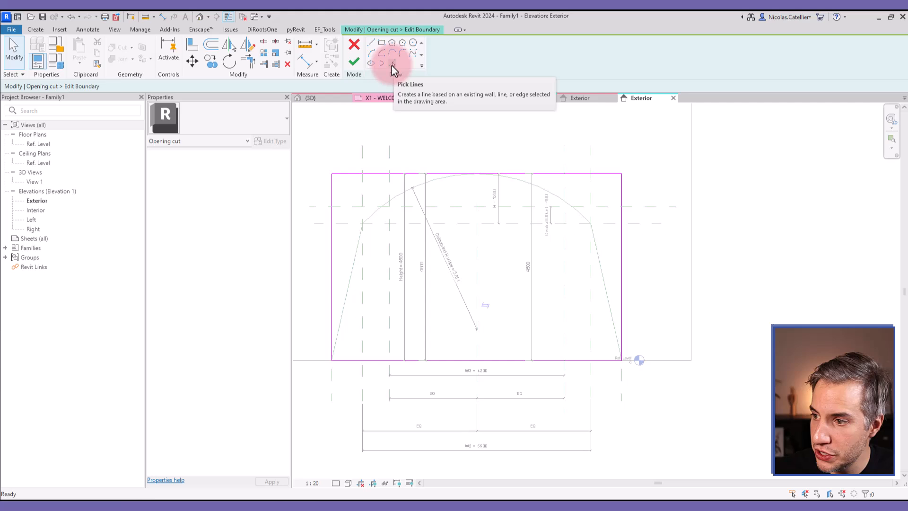
- Rebuild the Opening Cut boundary from the arch reference lines with Pick Lines and finish the edit
click(392, 64)
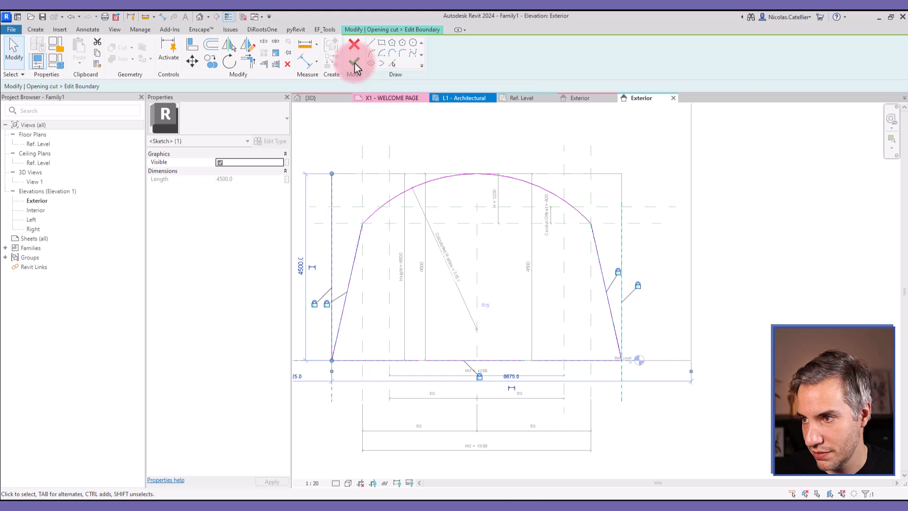
click(354, 61)
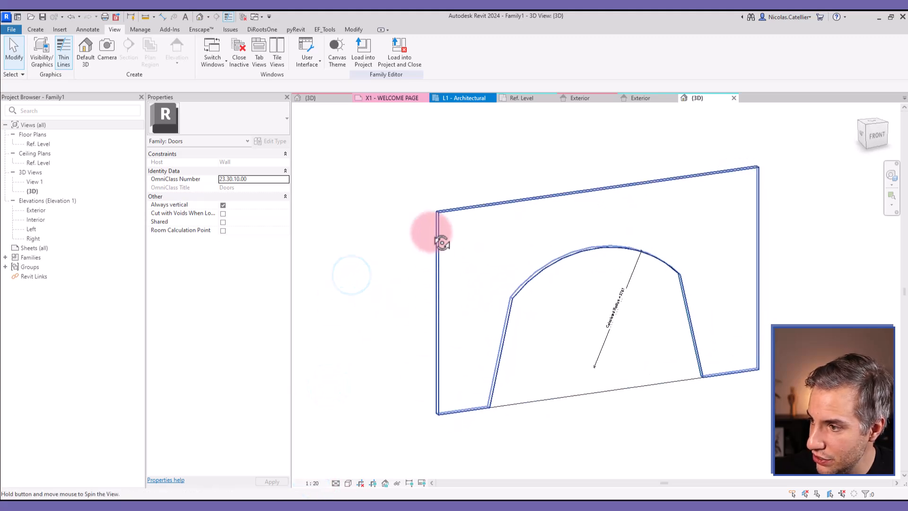
- Set Width 8000, H 1500 and W2 6000 in Family Types and apply the changes
click(34, 29)
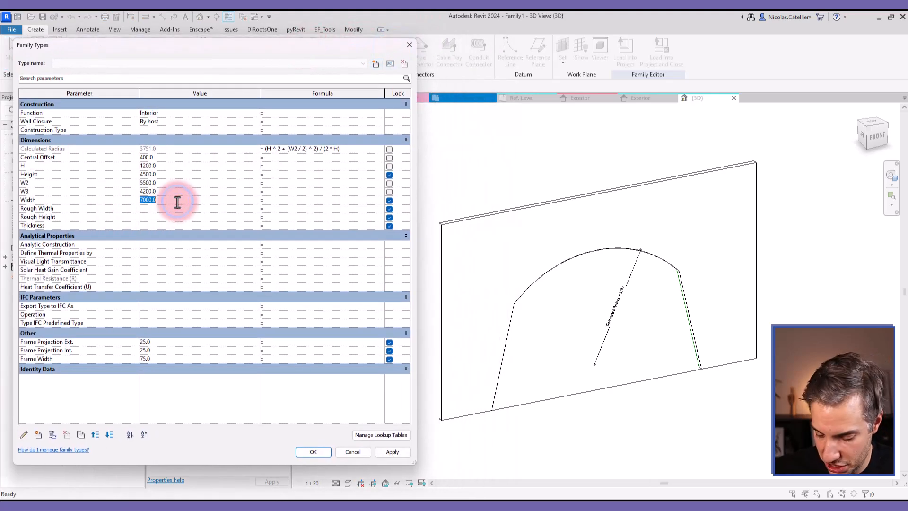
text(80)
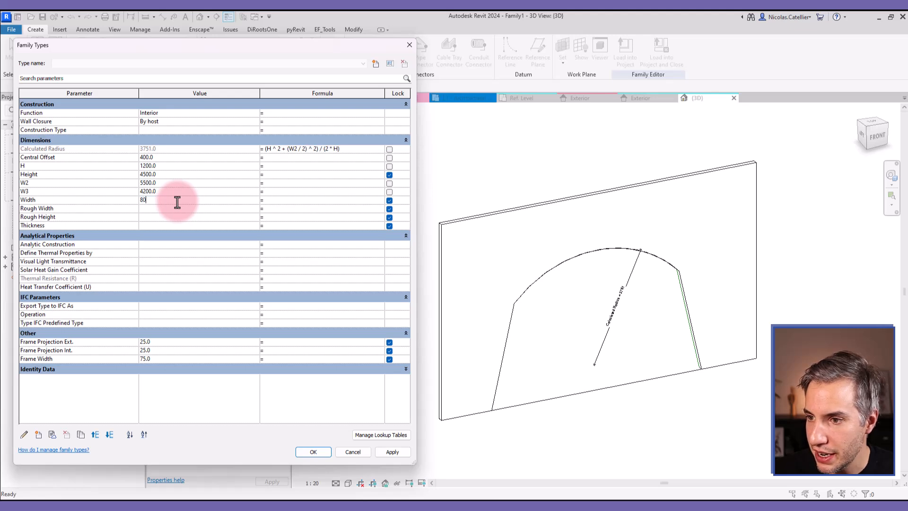
click(392, 451)
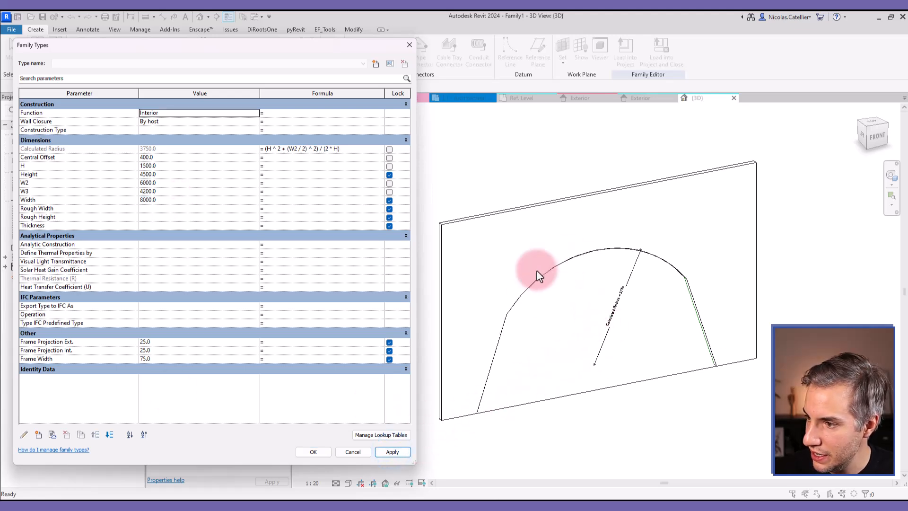
mouse_move(562, 304)
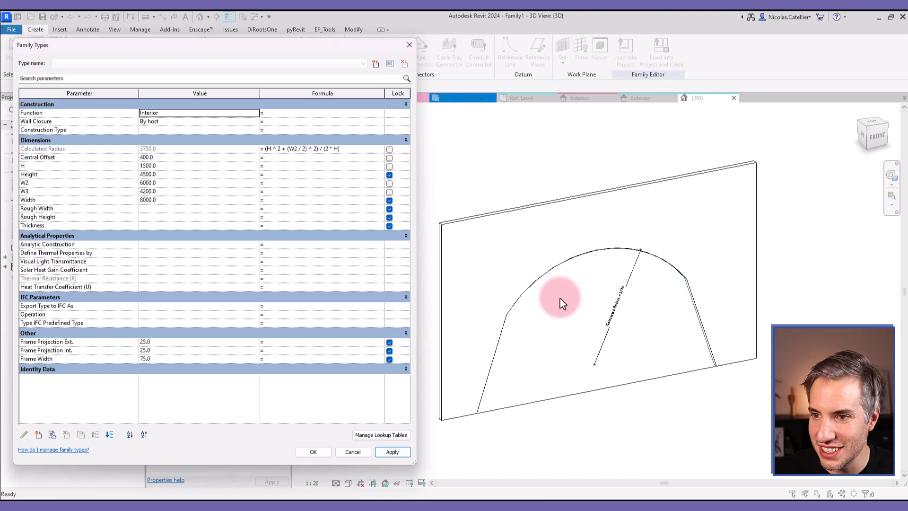
click(312, 452)
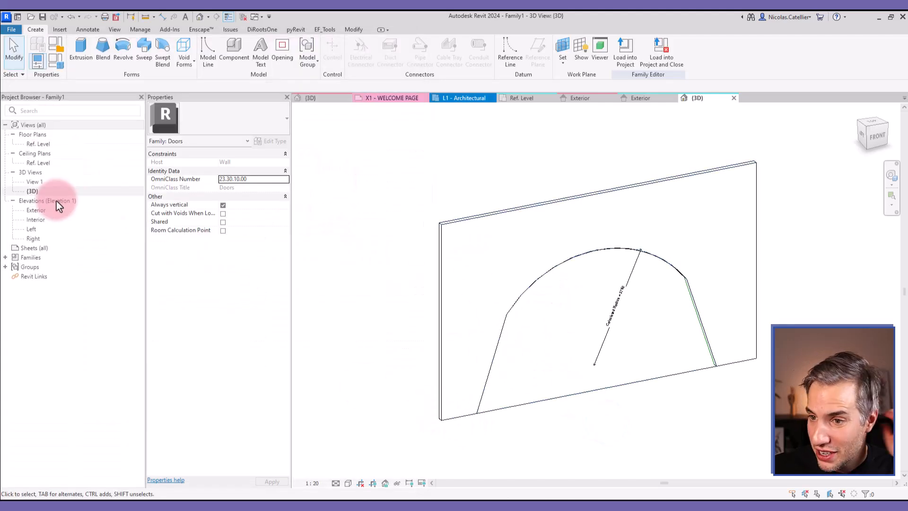
- Review the reshaped arch and its radial dimension in the Exterior elevation
double_click(36, 209)
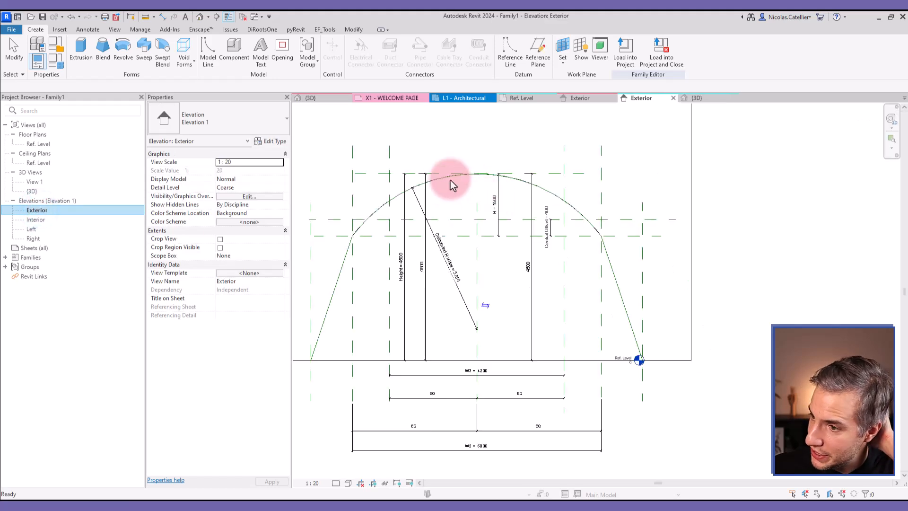
click(405, 199)
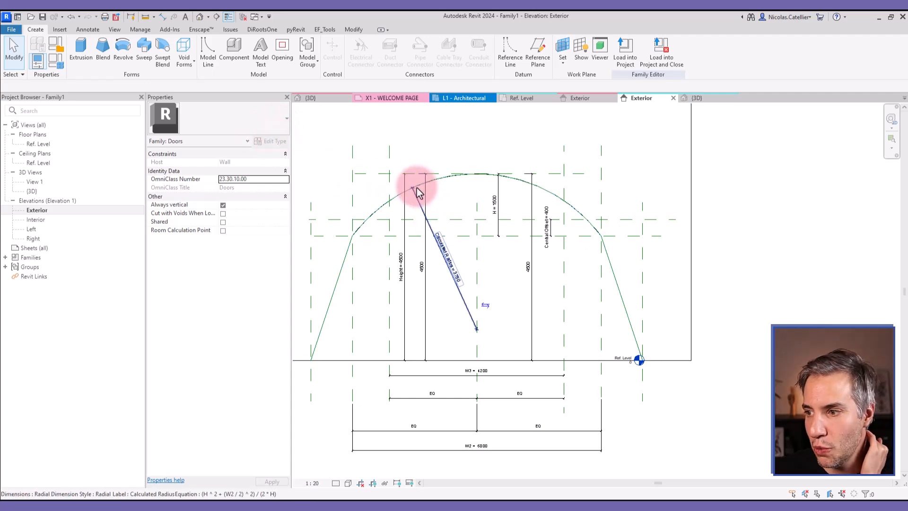
mouse_move(415, 184)
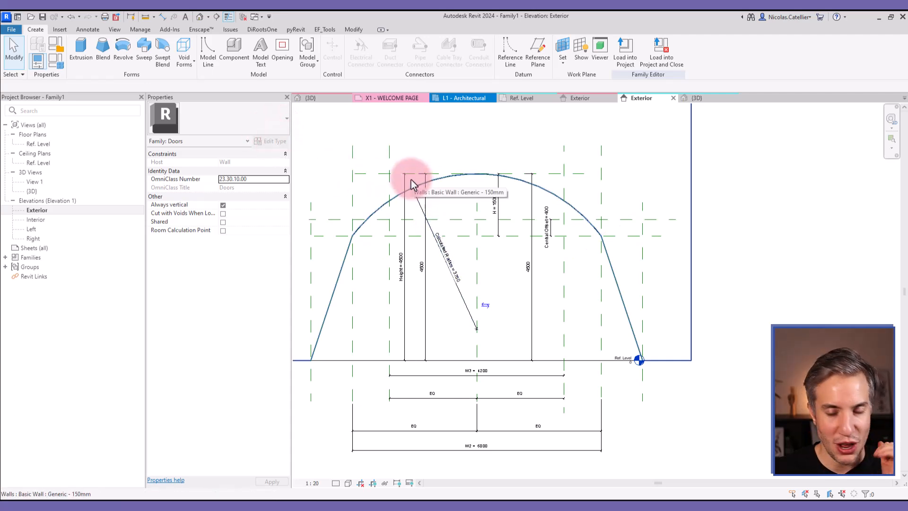
mouse_move(23, 43)
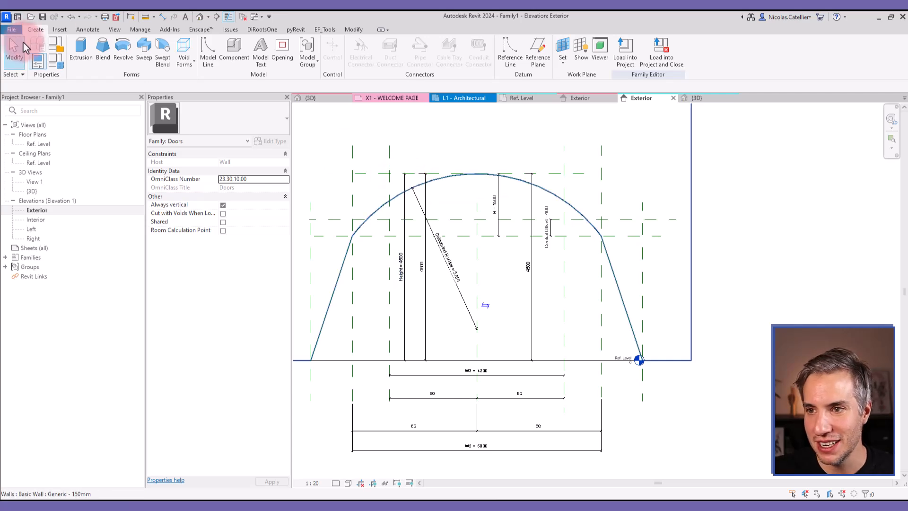
mouse_move(144, 50)
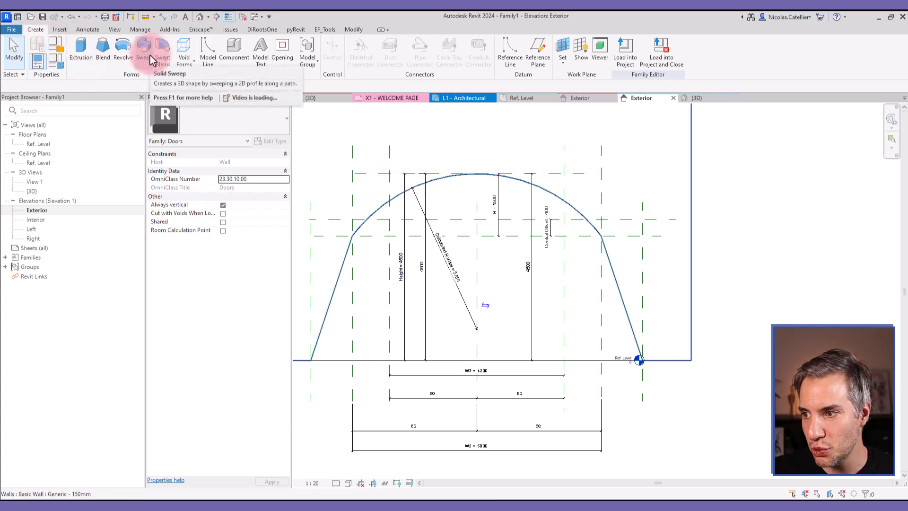
mouse_move(450, 186)
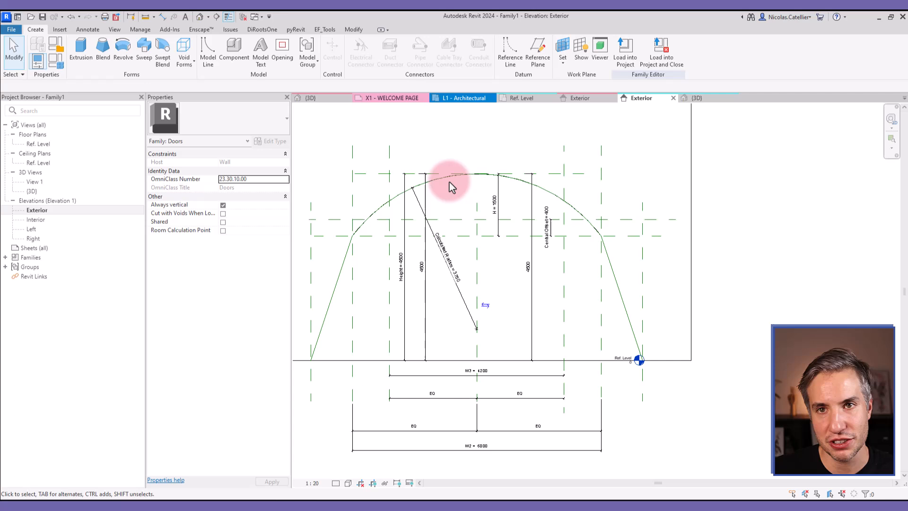
mouse_move(451, 187)
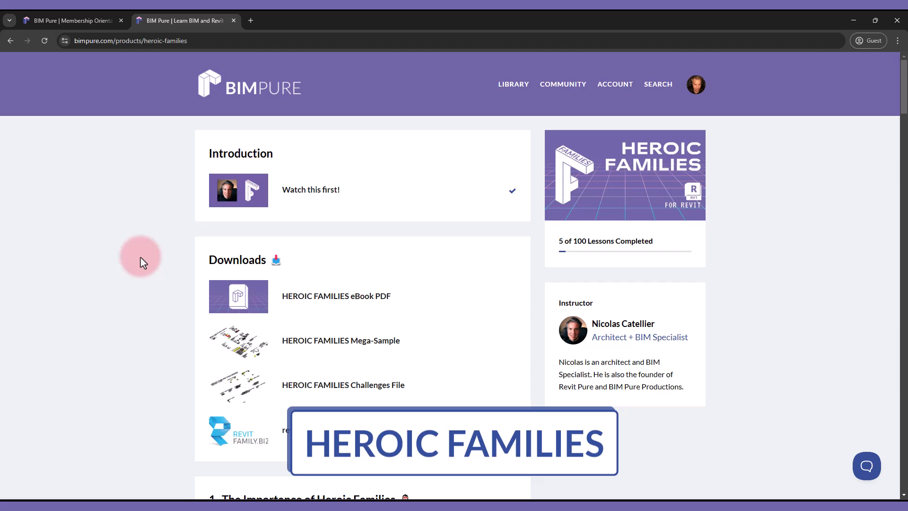
- View the Understand what is a Family lesson, then go back to the Heroic Families outline
scroll(down, 3)
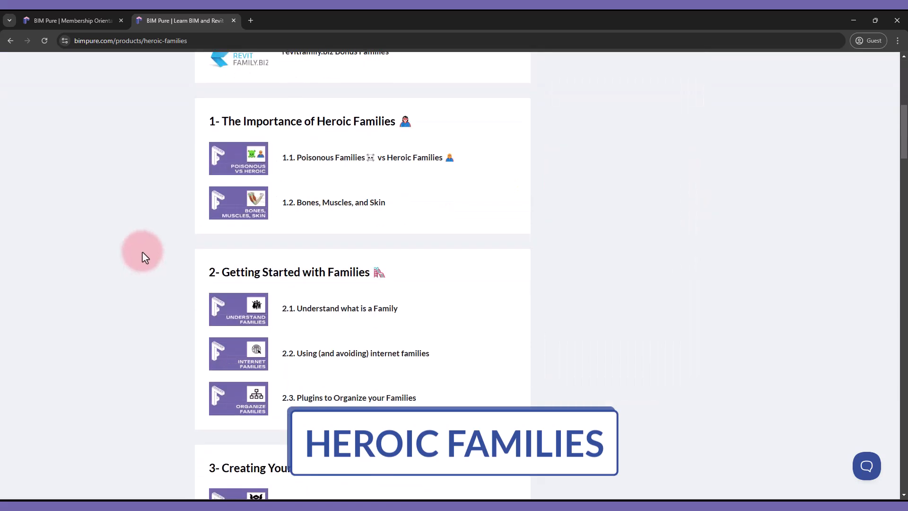
click(340, 307)
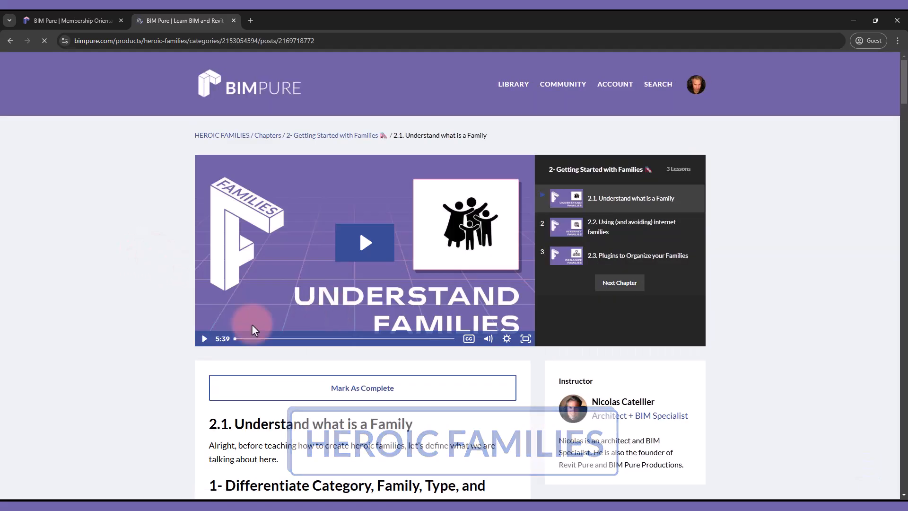
scroll(down, 3)
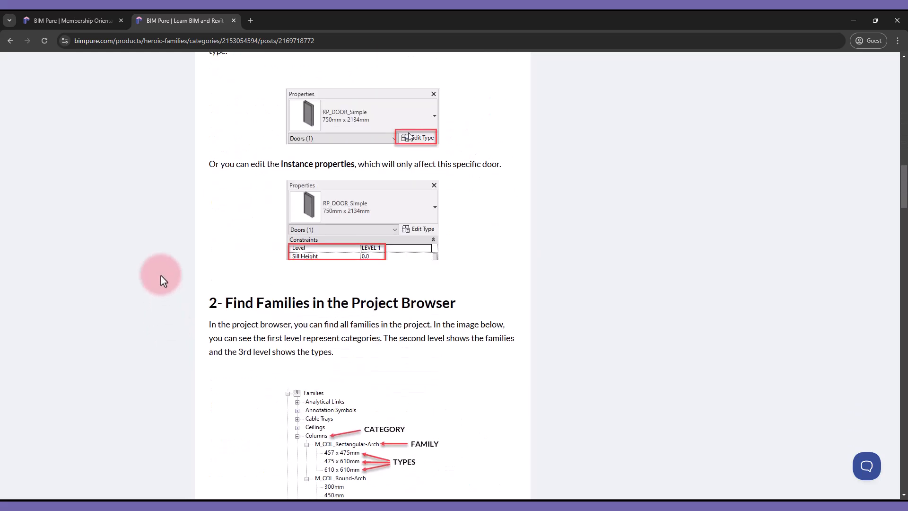
scroll(down, 3)
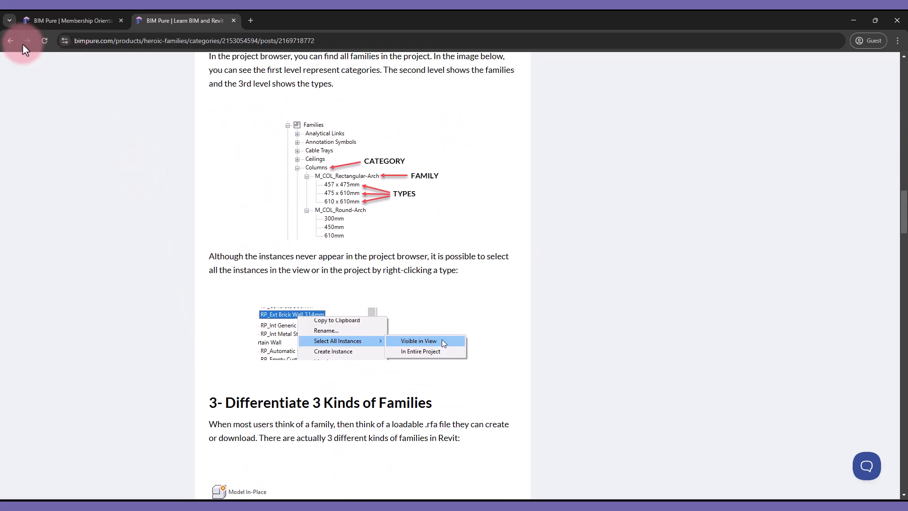
click(203, 20)
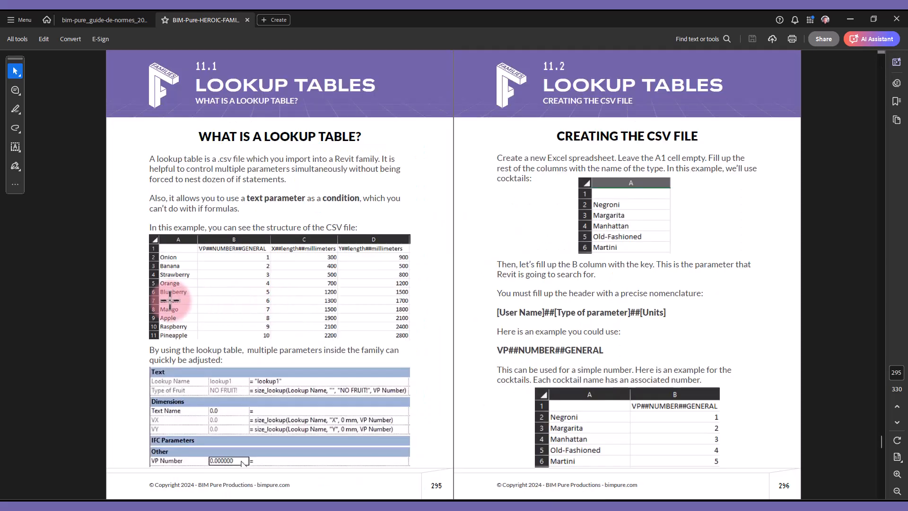
- Scroll the eBook from Lookup Tables past Family Editor Categories to Nested Families
scroll(up, 3)
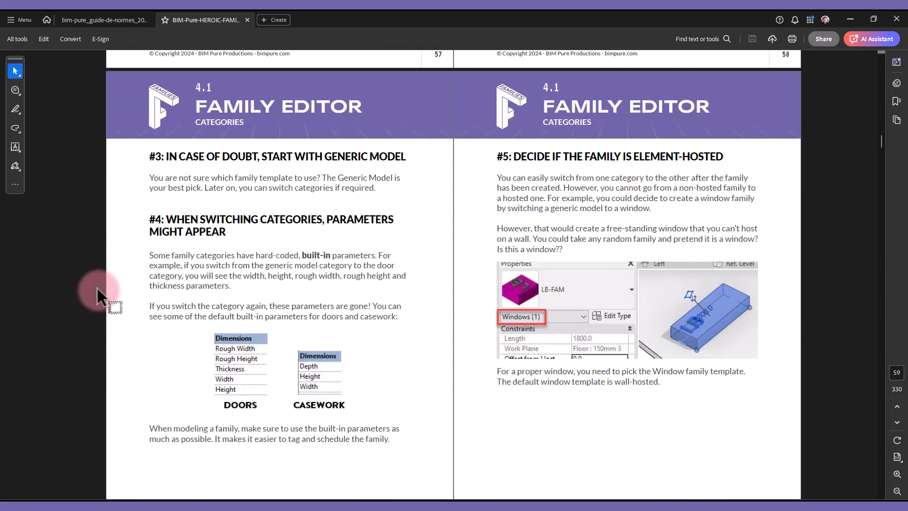
scroll(down, 3)
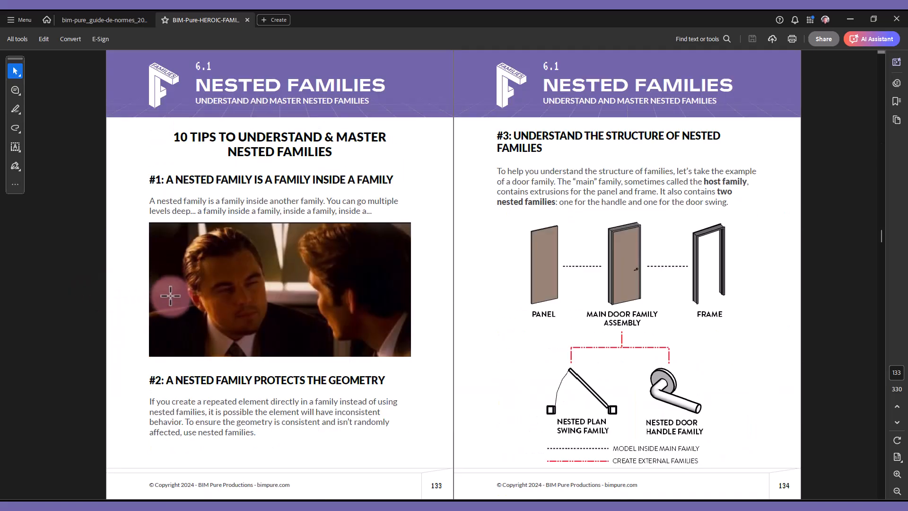
scroll(down, 3)
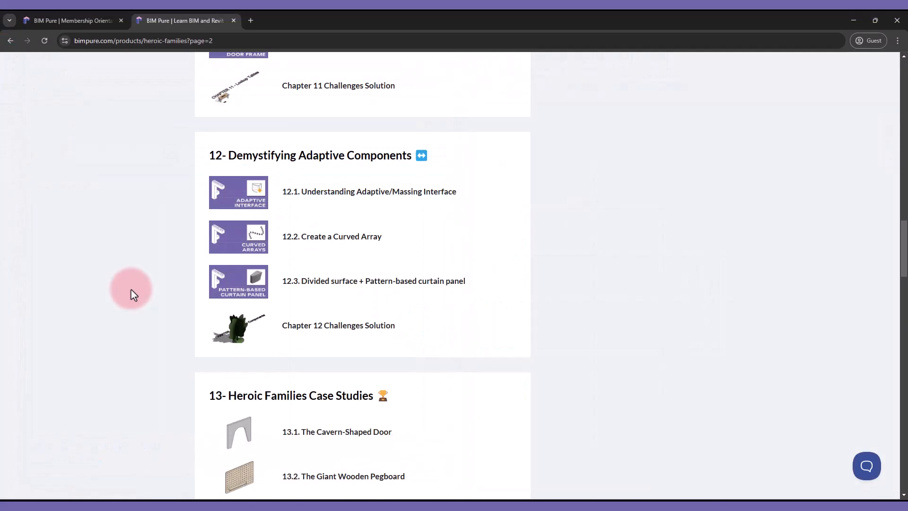
- Scroll the course outline down to the Case Studies and Q&A and Bonus Tips sections
scroll(down, 3)
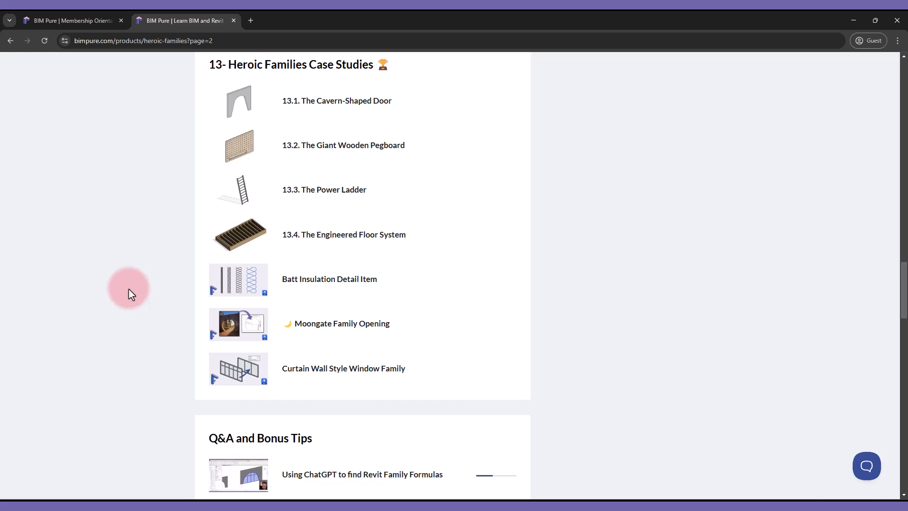
scroll(down, 3)
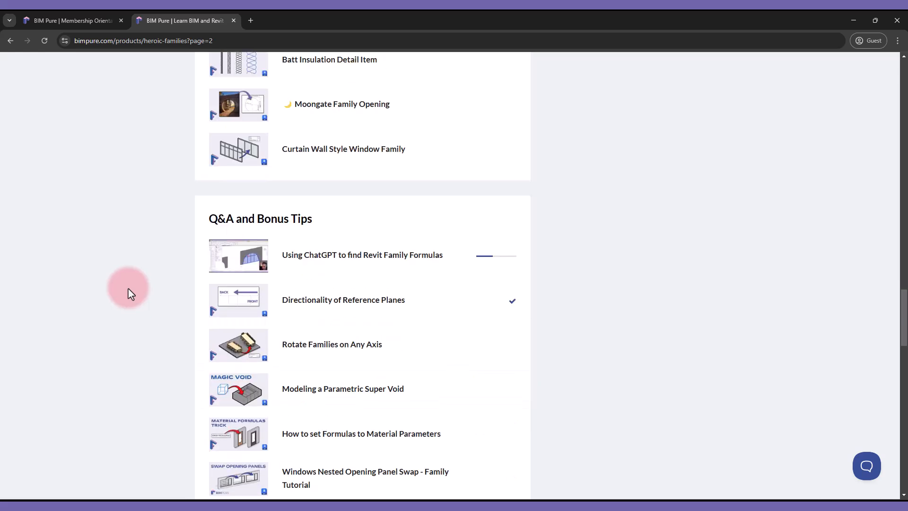
scroll(down, 3)
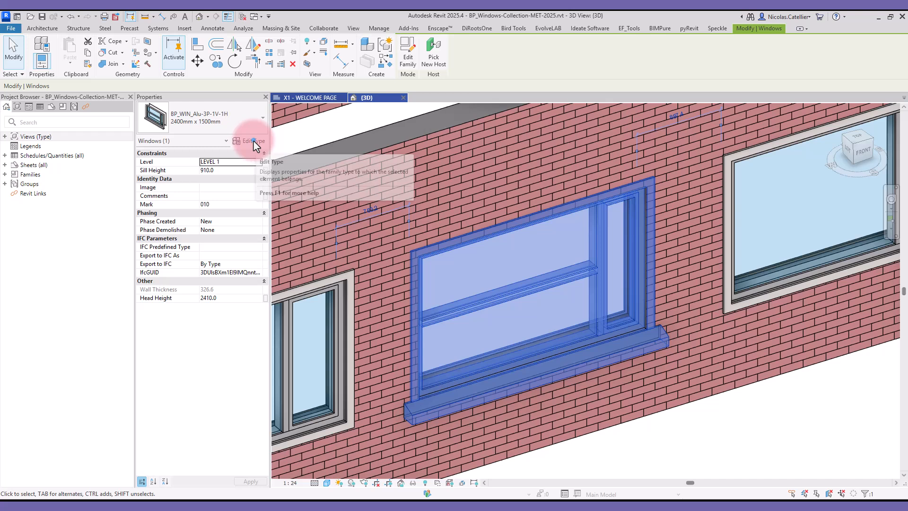
- Show Type Properties for the selected BP_WIN_Alu-3P-1V-1H 2400 × 1500 window
click(249, 141)
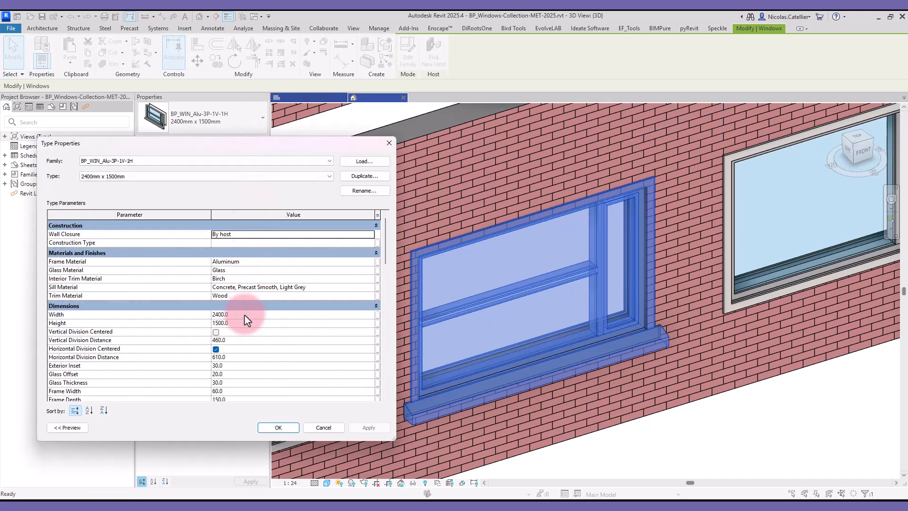